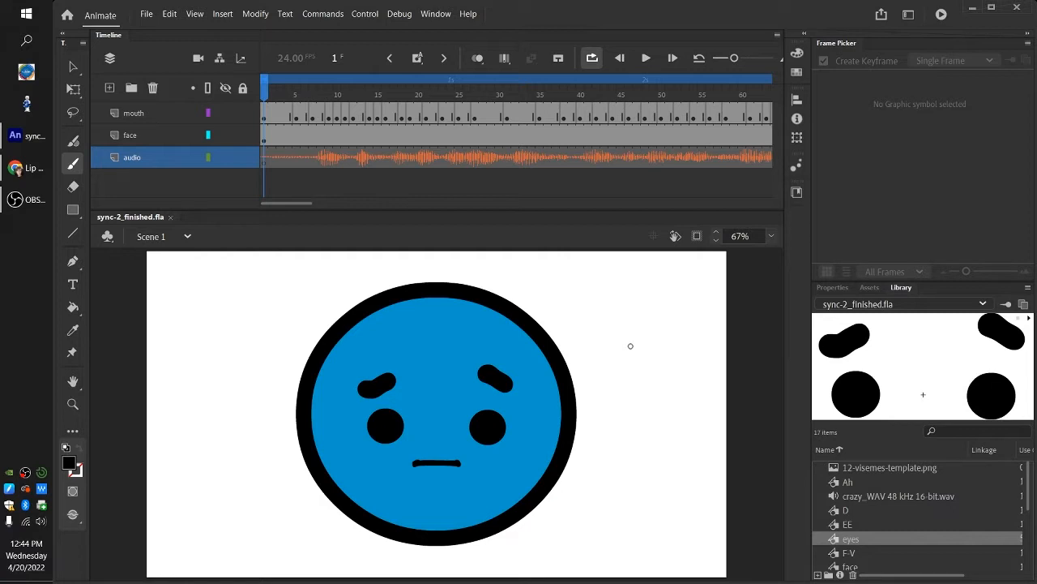
mouse_move(571, 248)
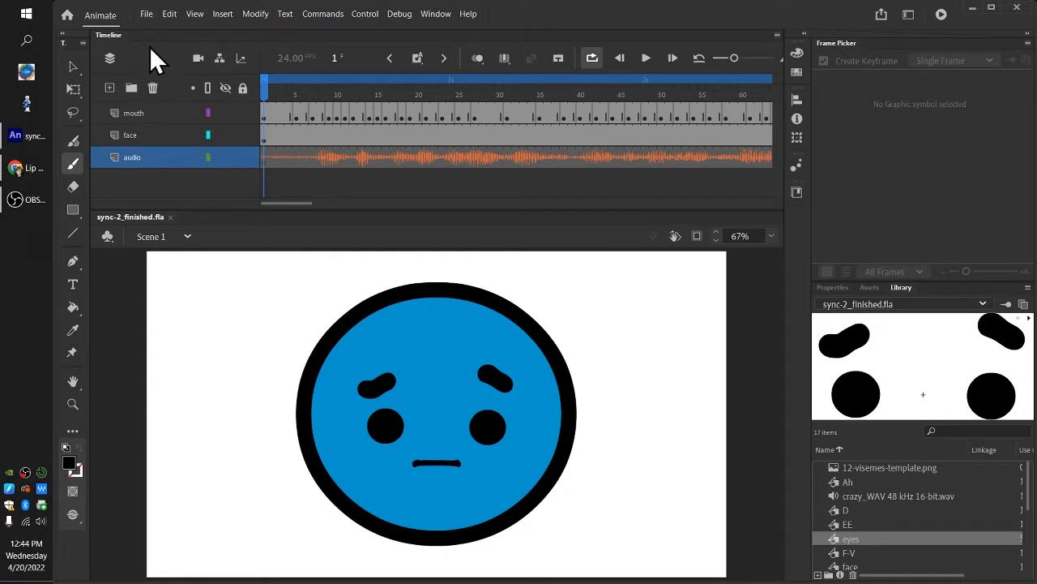
mouse_move(146, 13)
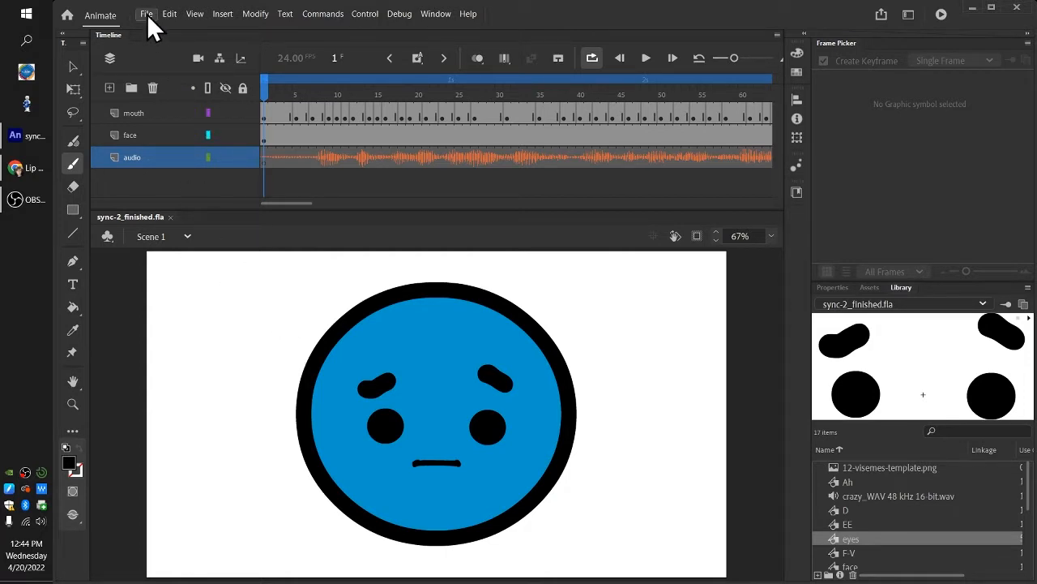
- Export the animation as a QuickTime movie named sync-2_finished to the practice folder
click(147, 14)
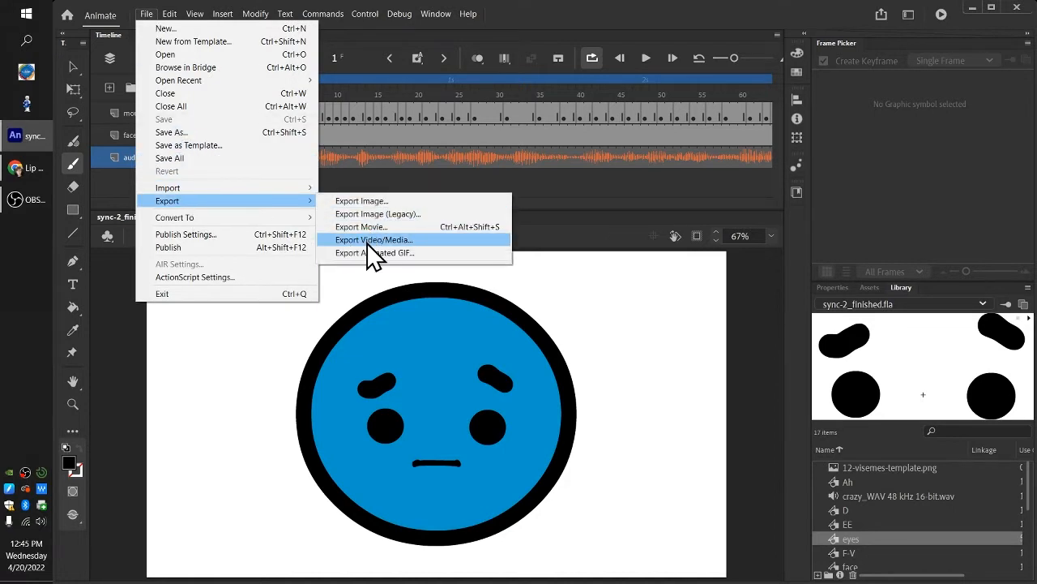
click(374, 239)
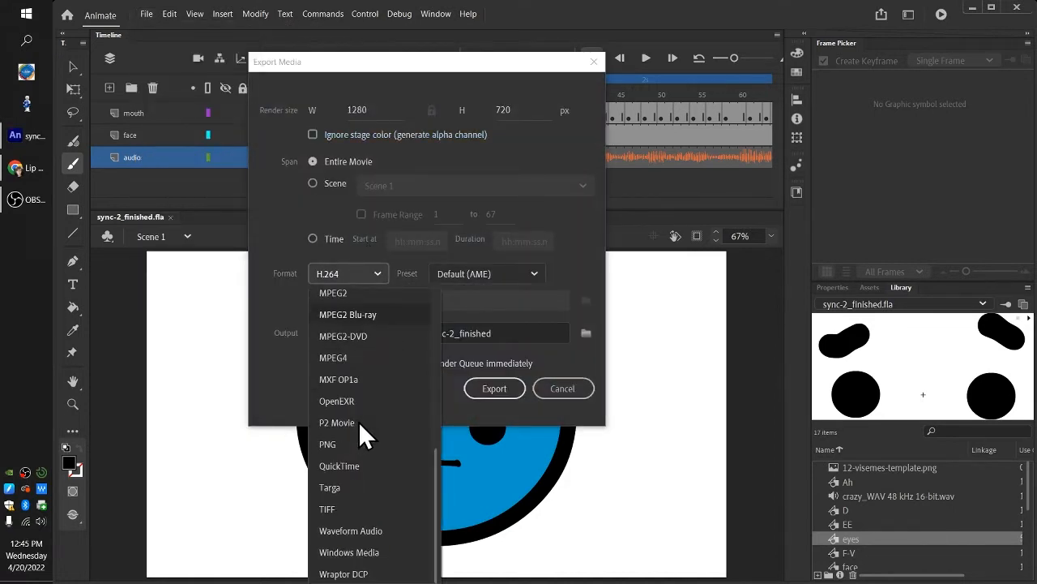
click(339, 466)
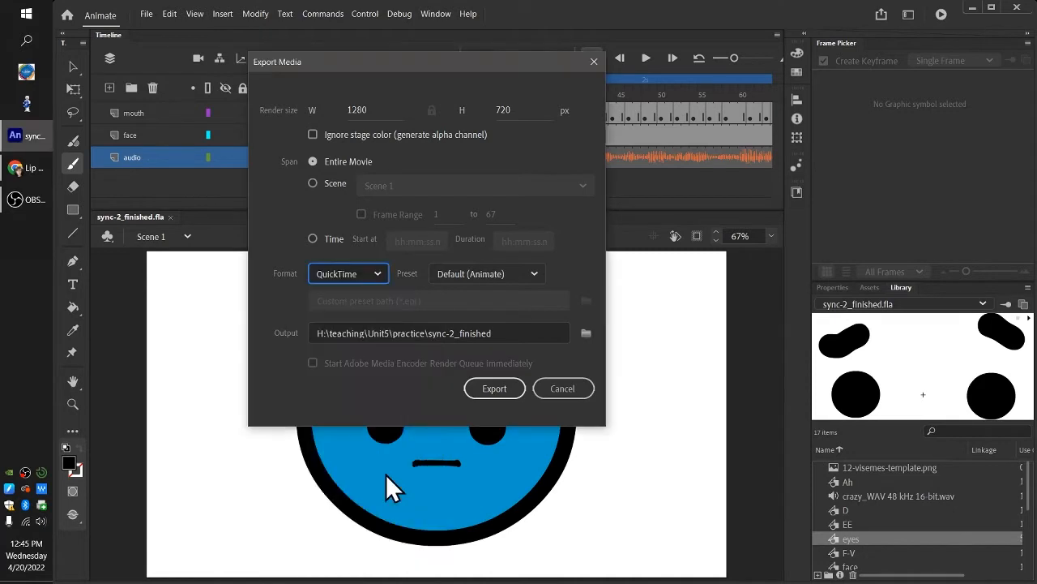
mouse_move(418, 292)
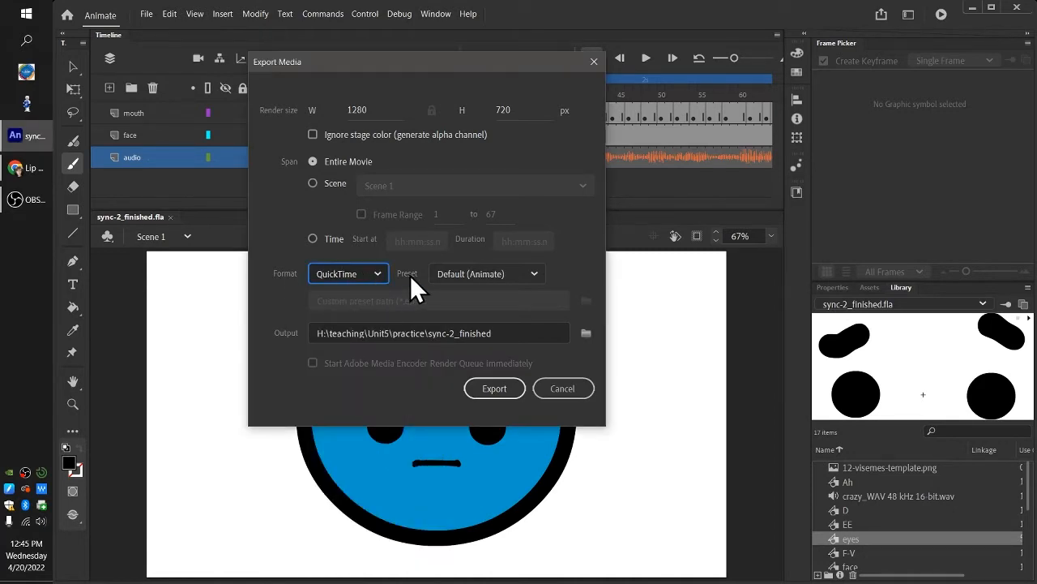
mouse_move(417, 337)
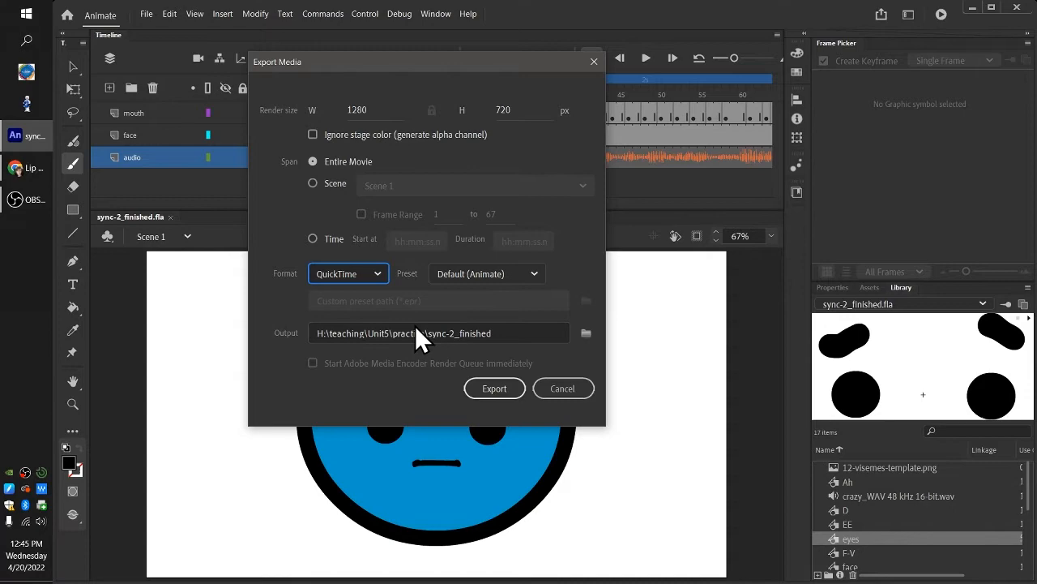
click(495, 387)
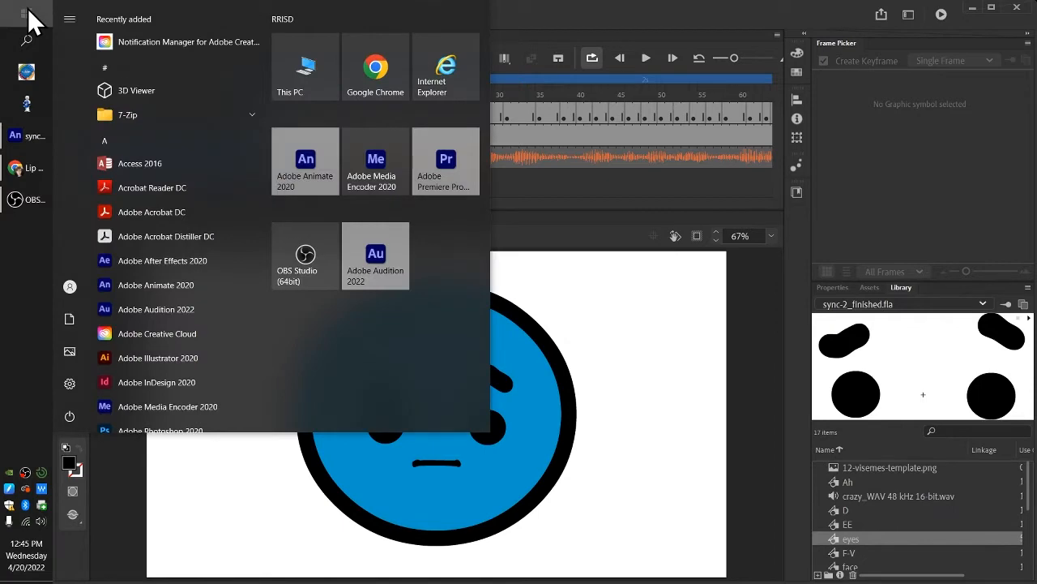
- Browse to the practice folder and play sync-2_finished.mov
click(305, 67)
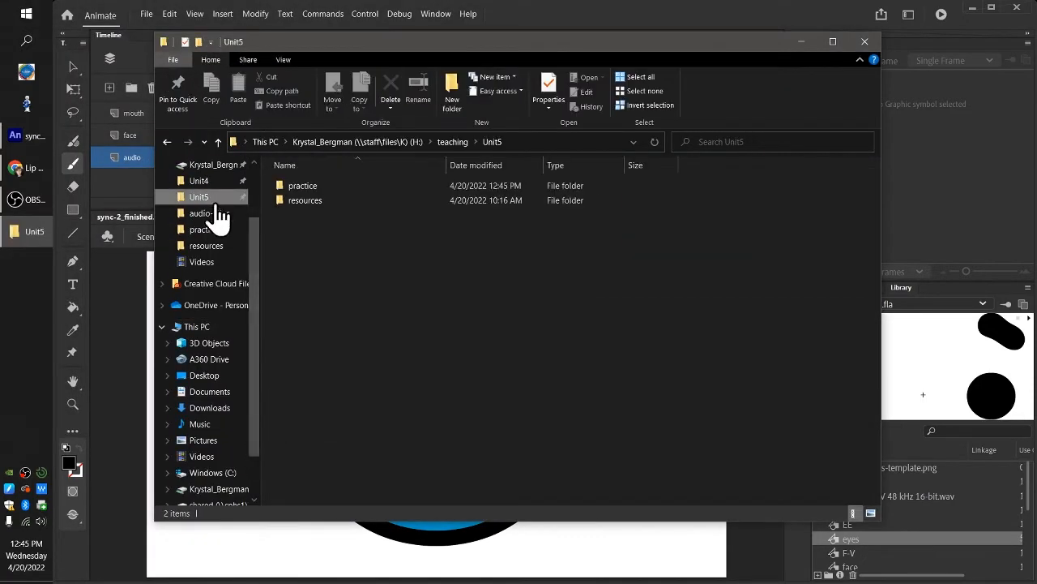
double_click(302, 185)
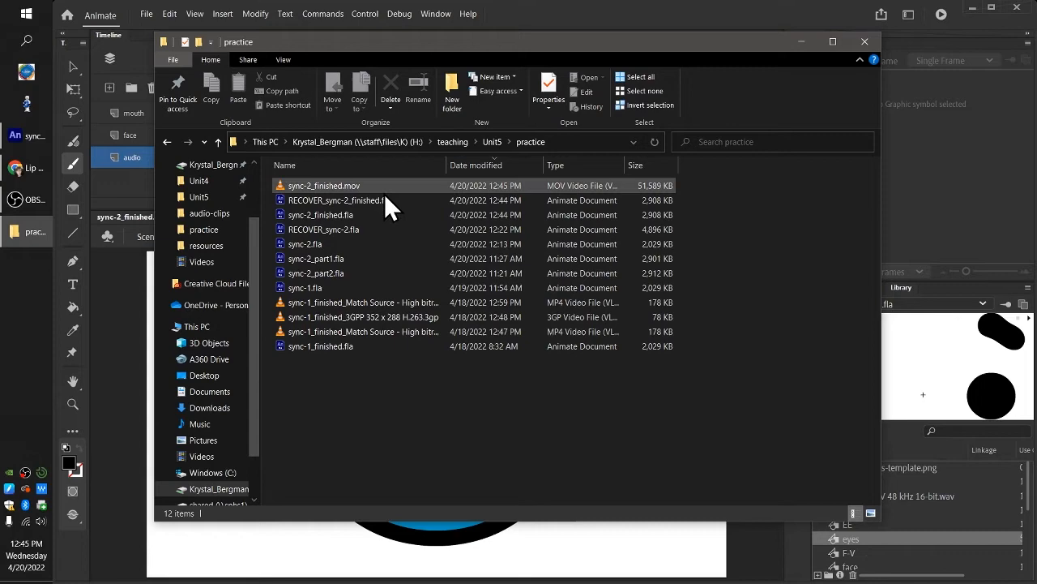
click(324, 186)
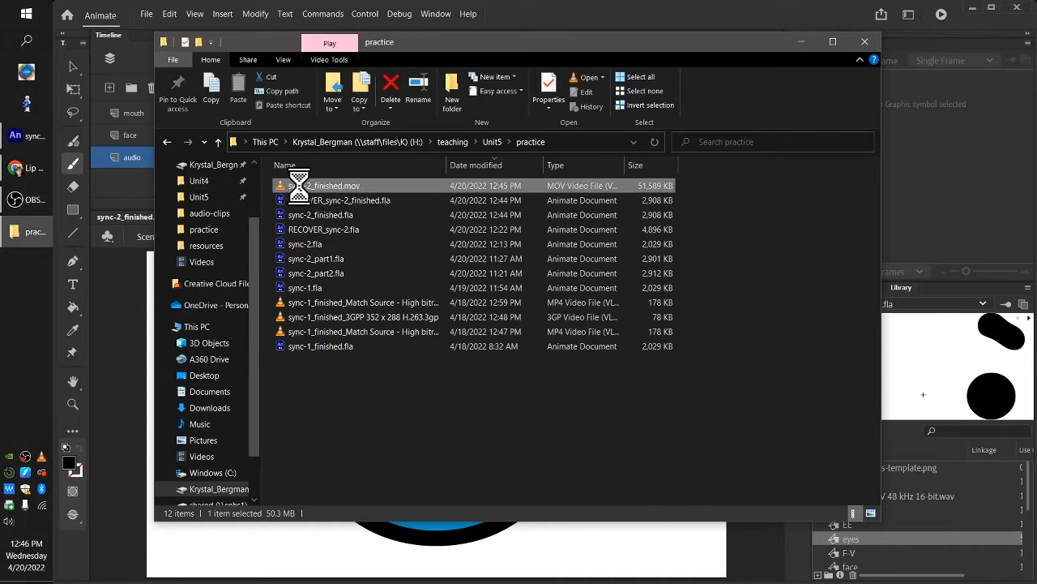
double_click(332, 184)
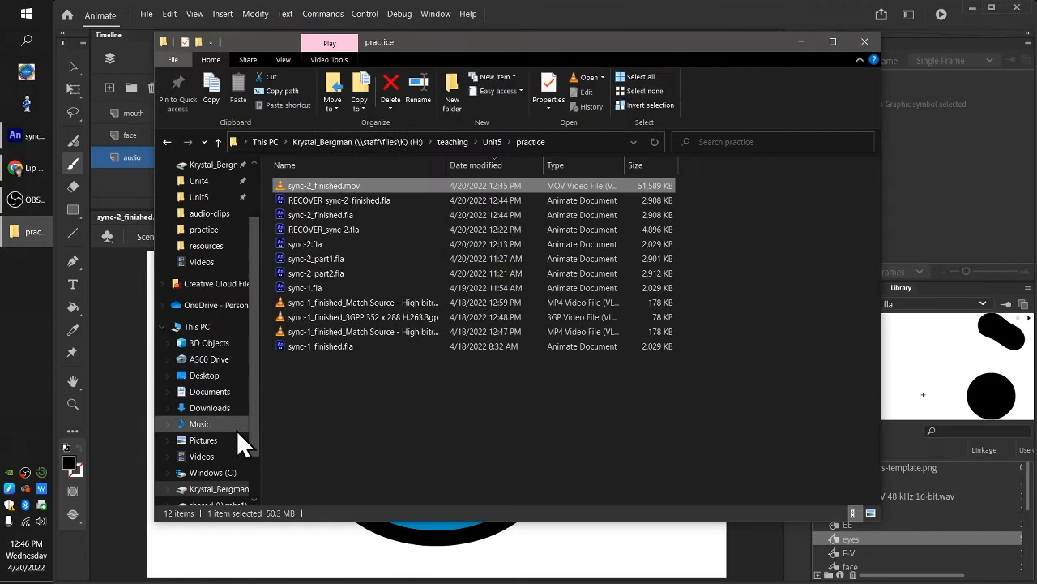
mouse_move(345, 432)
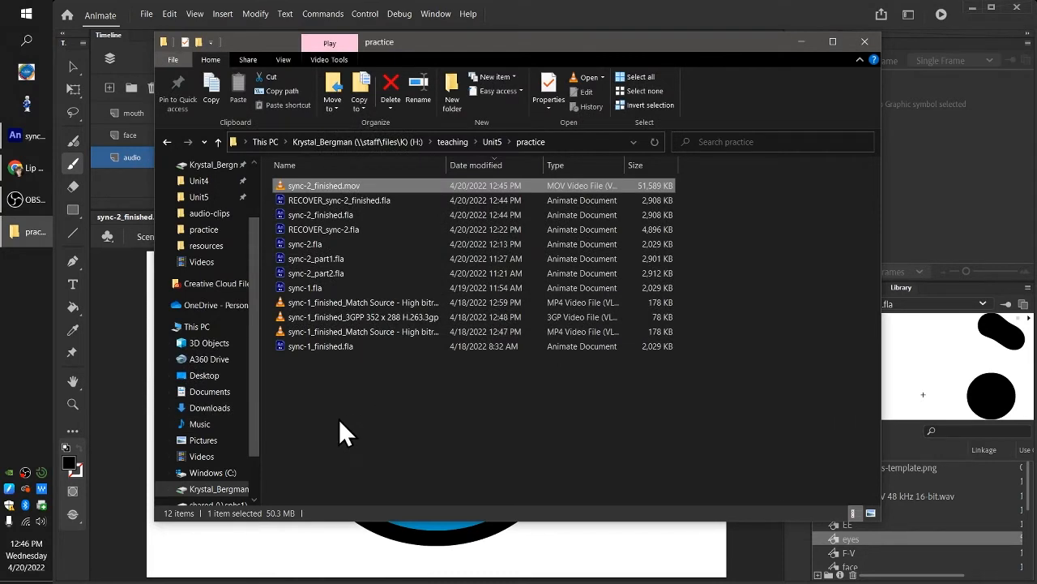
mouse_move(432, 418)
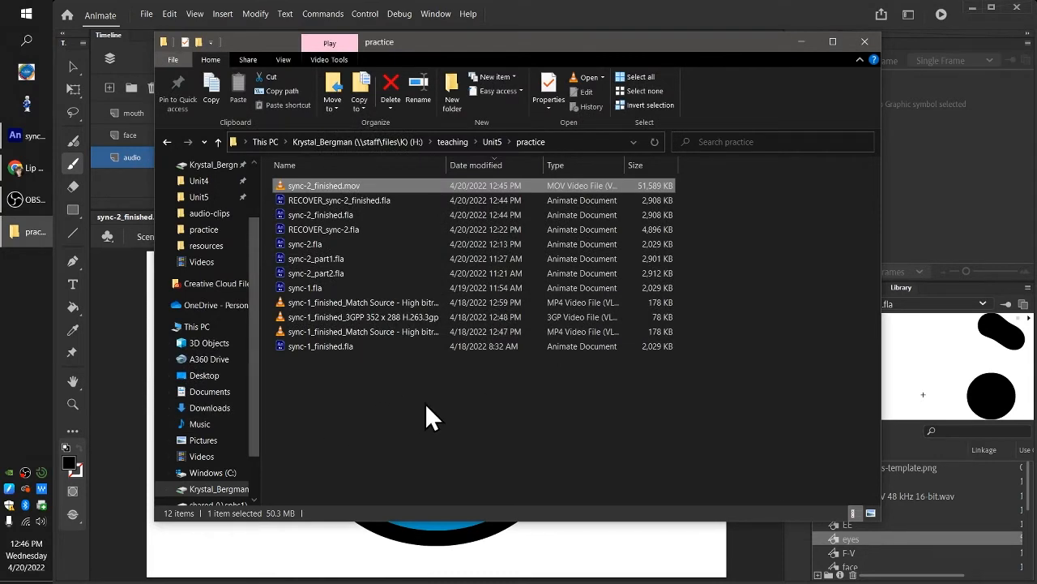
mouse_move(900, 53)
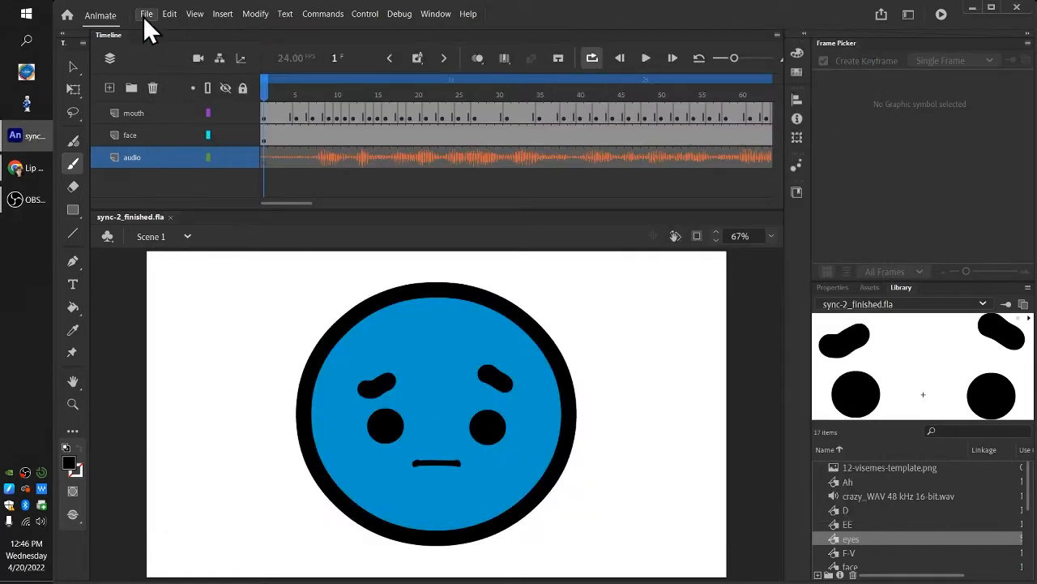
- Reopen Export Video/Media and choose H.264 as the format for the Media Encoder queue
click(146, 14)
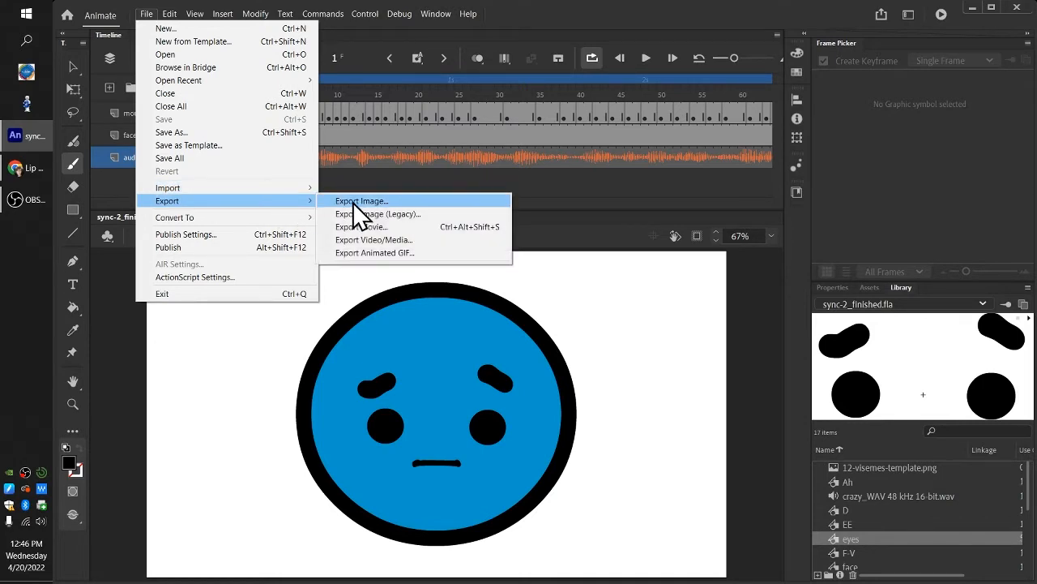
click(373, 239)
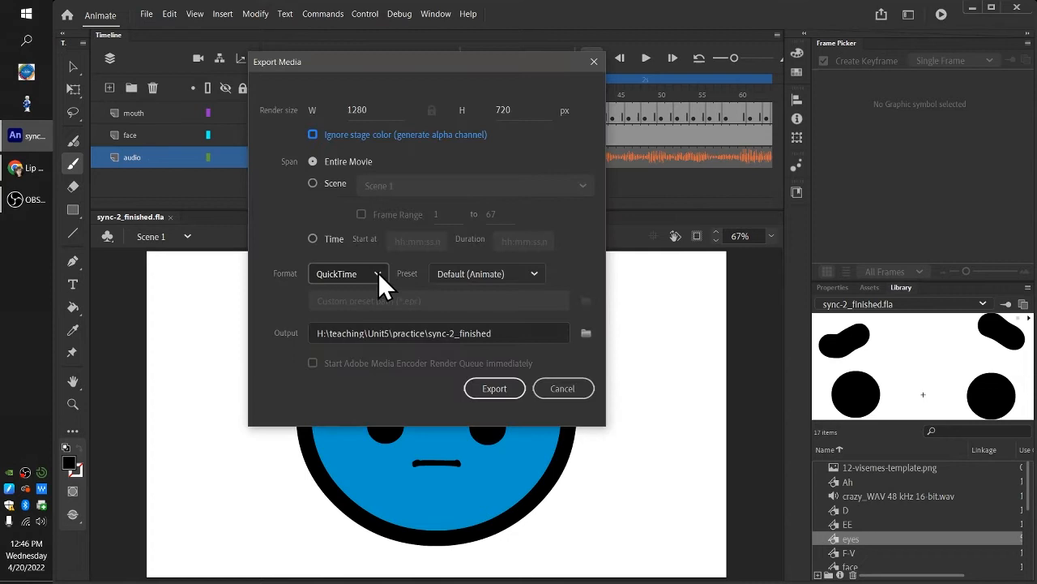
click(348, 274)
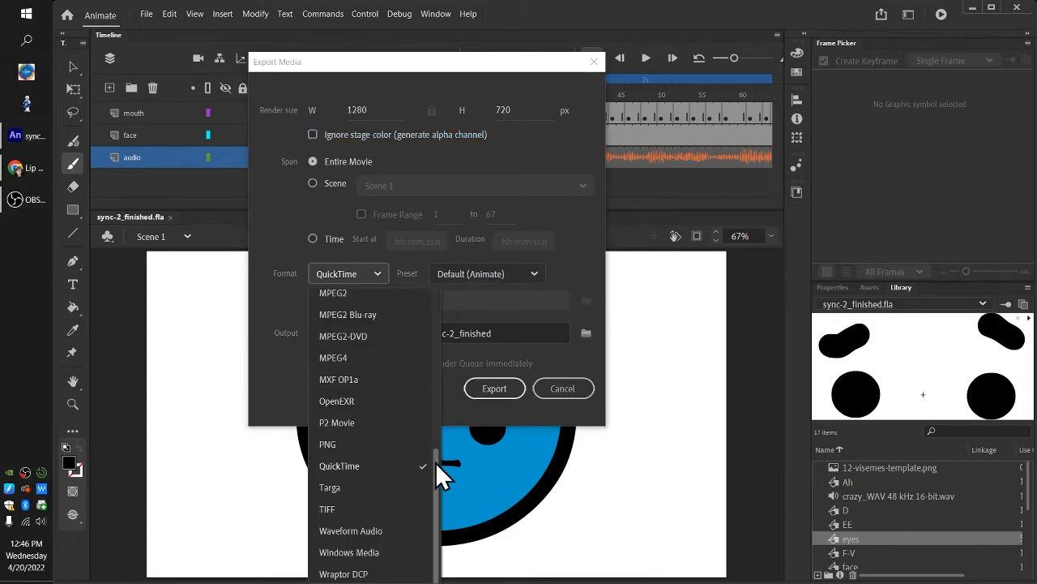
scroll(up, 3)
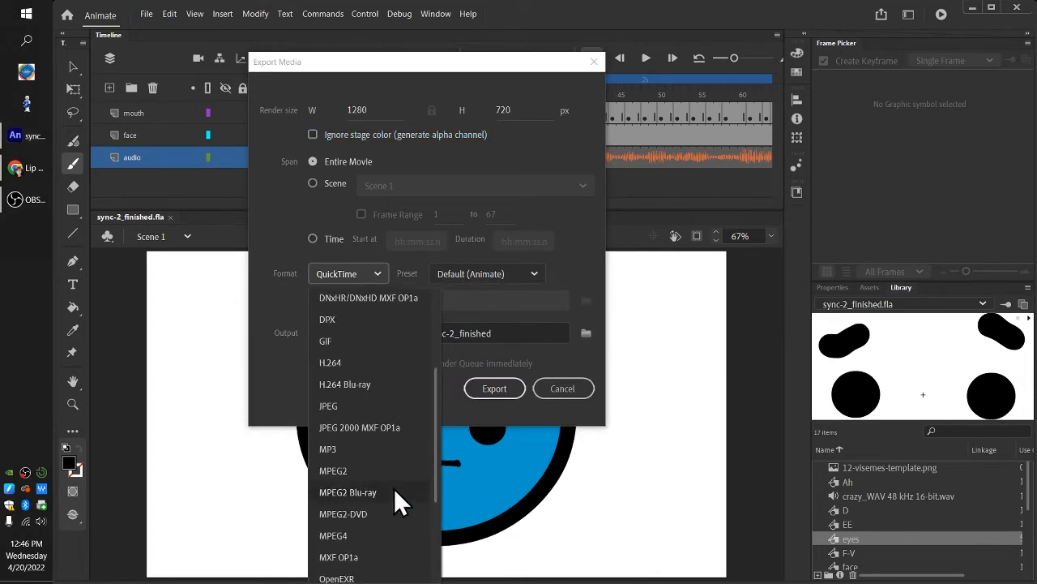
scroll(up, 3)
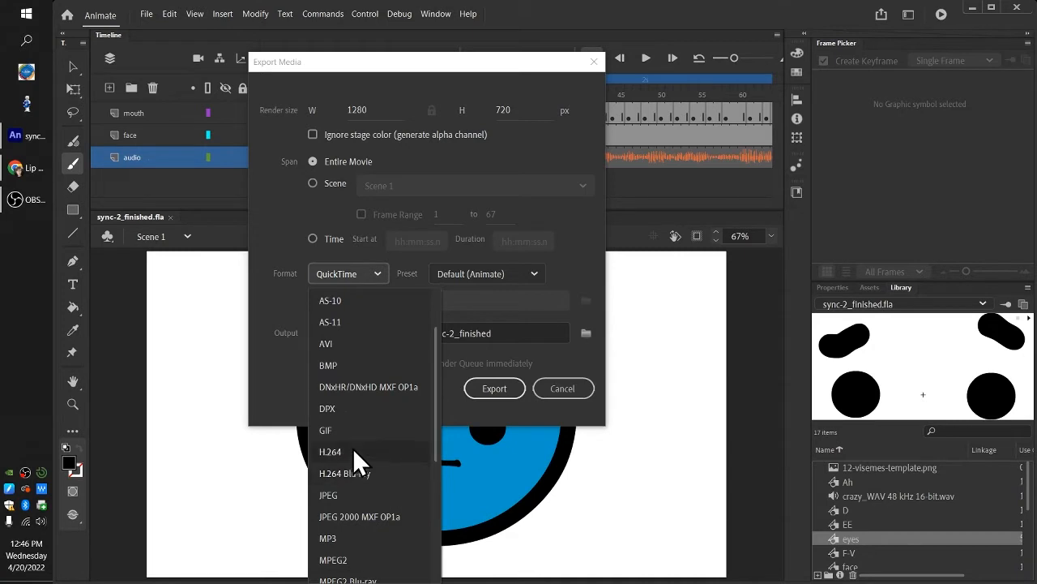
mouse_move(338, 466)
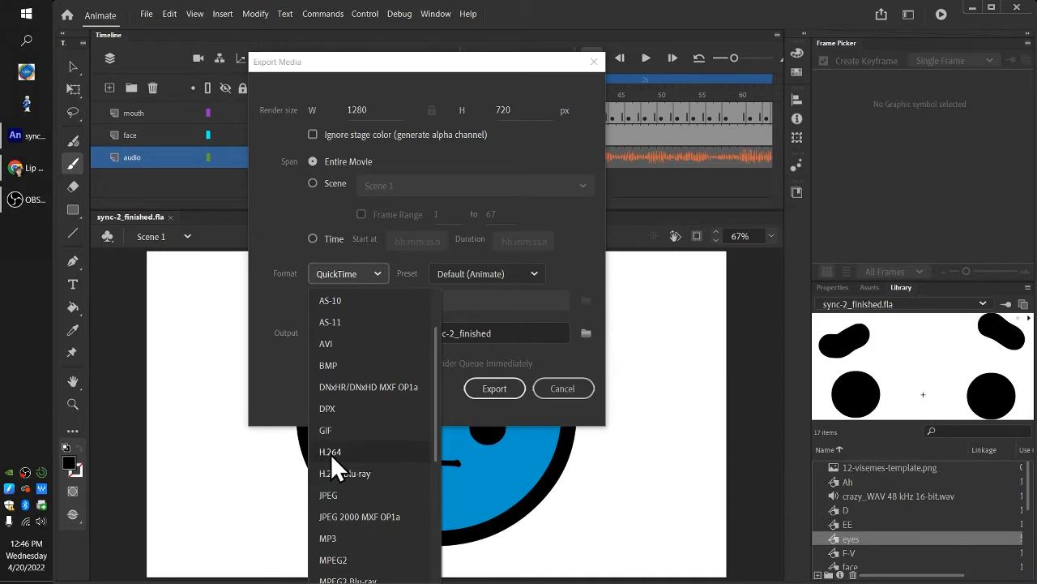
click(330, 452)
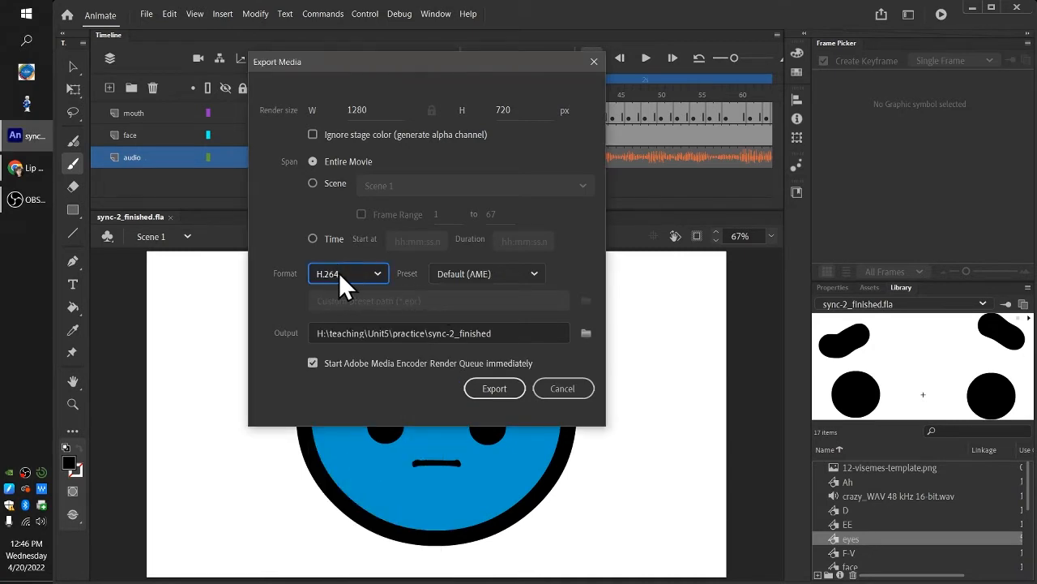
mouse_move(381, 280)
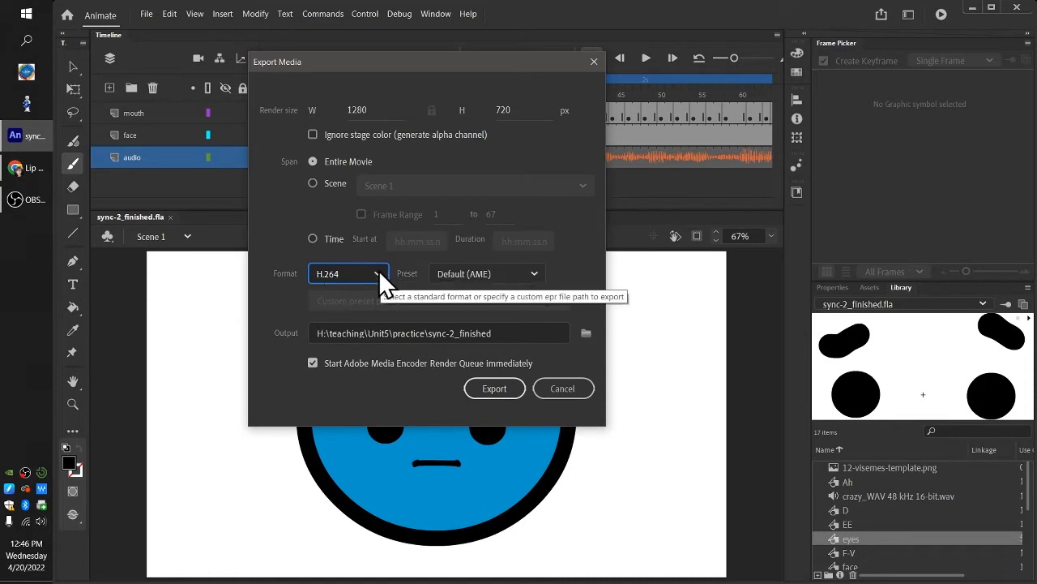
mouse_move(389, 397)
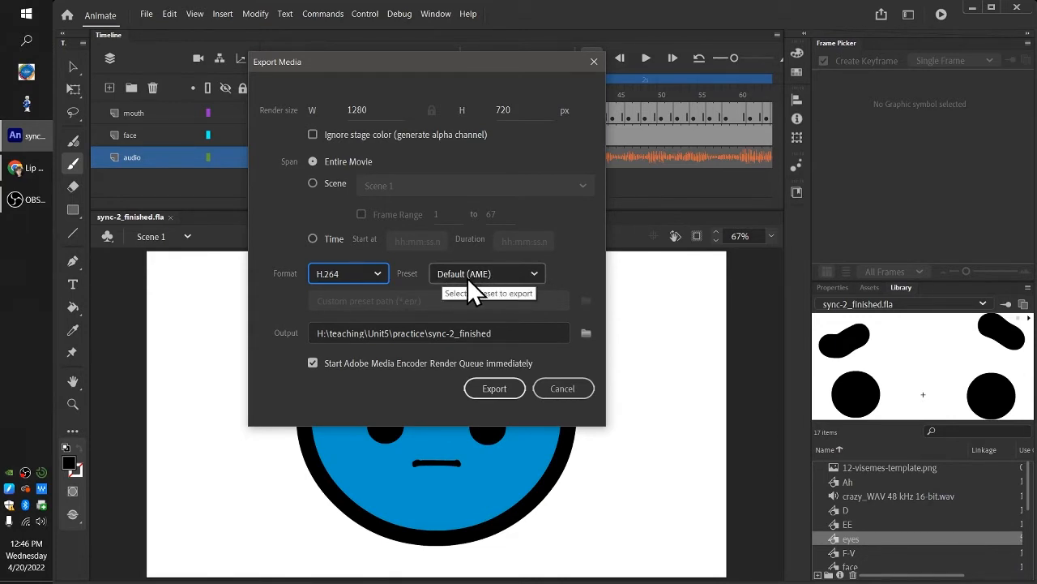
mouse_move(518, 266)
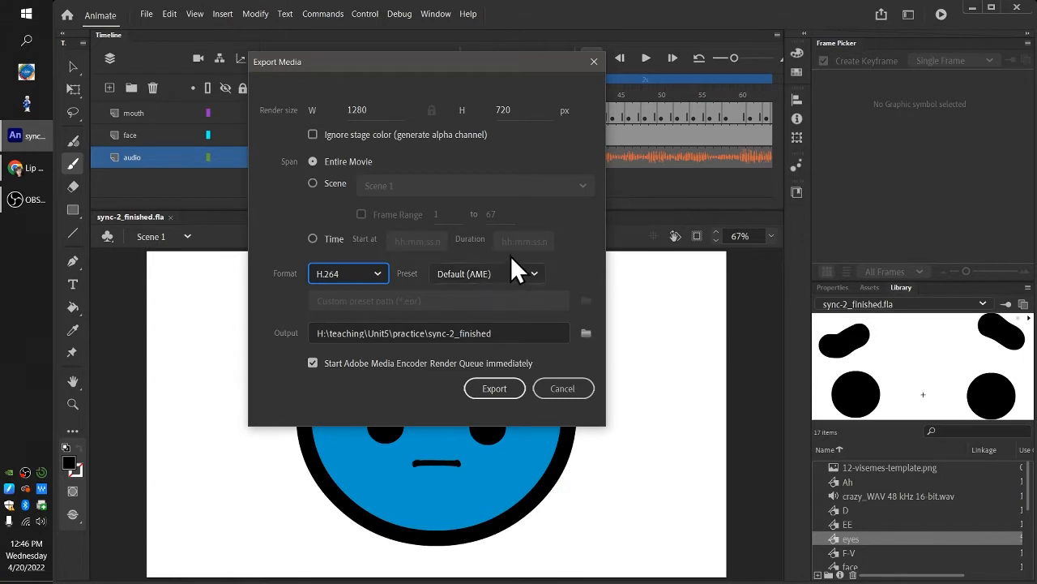
mouse_move(466, 308)
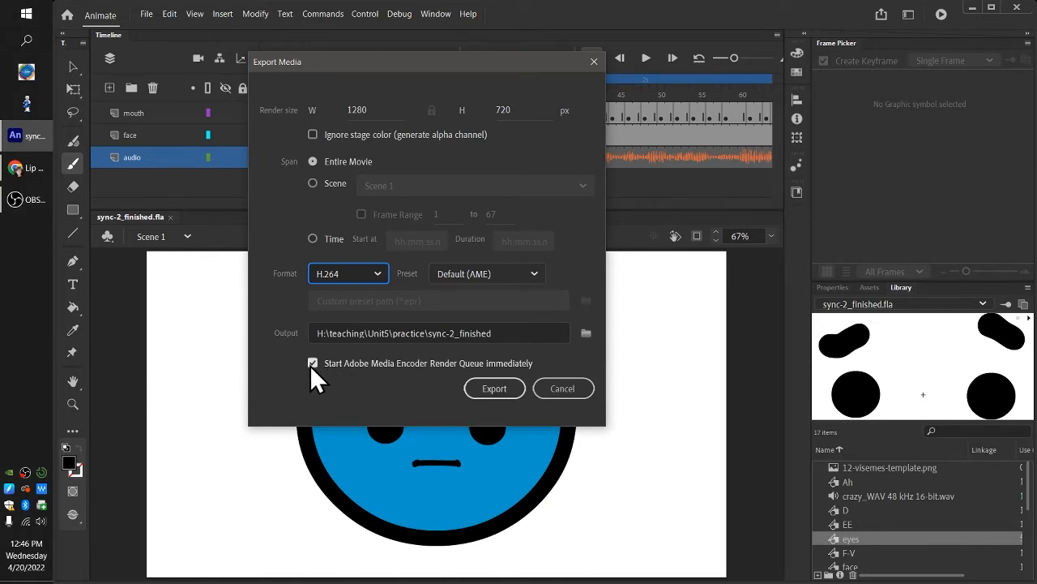
- Export the entire movie as H.264 with the Default (AME) preset into Media Encoder's queue
click(313, 363)
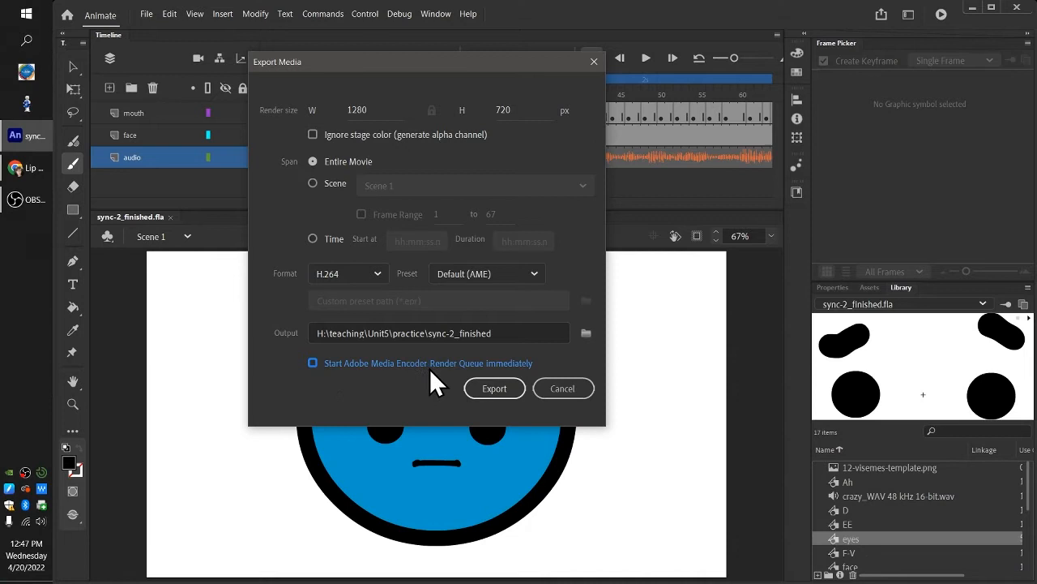
mouse_move(521, 389)
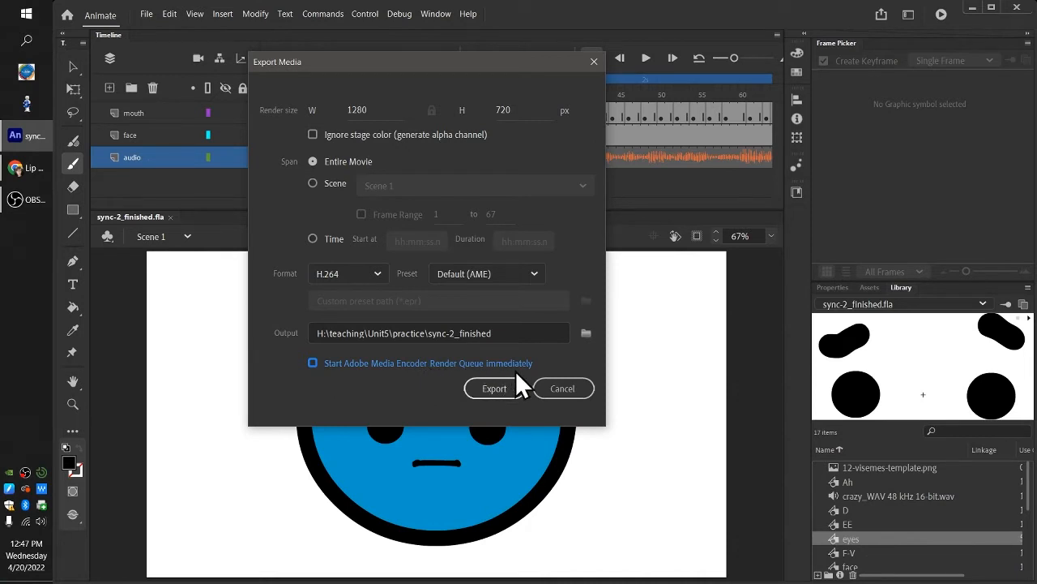
mouse_move(381, 389)
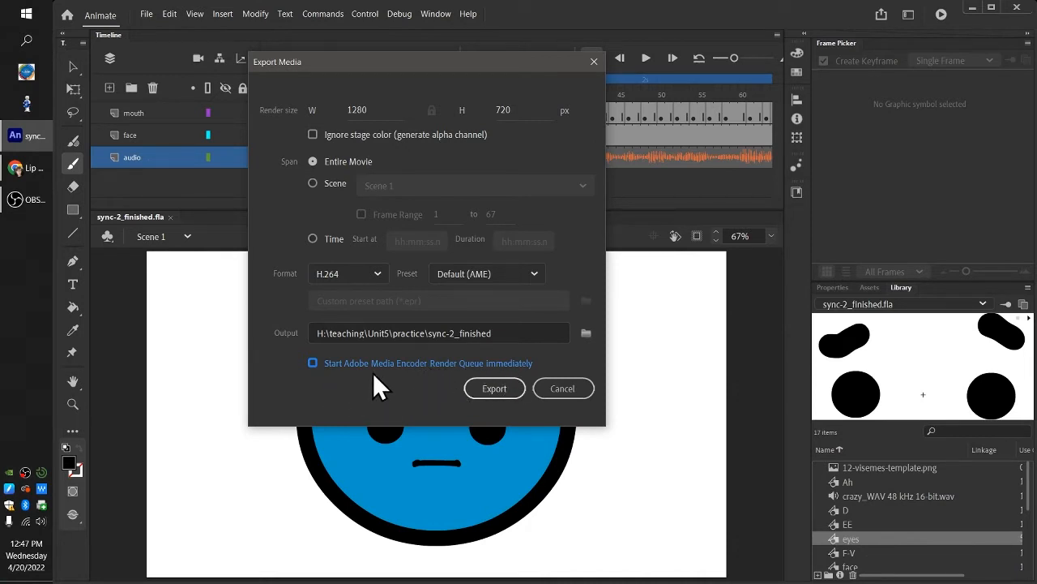
mouse_move(316, 385)
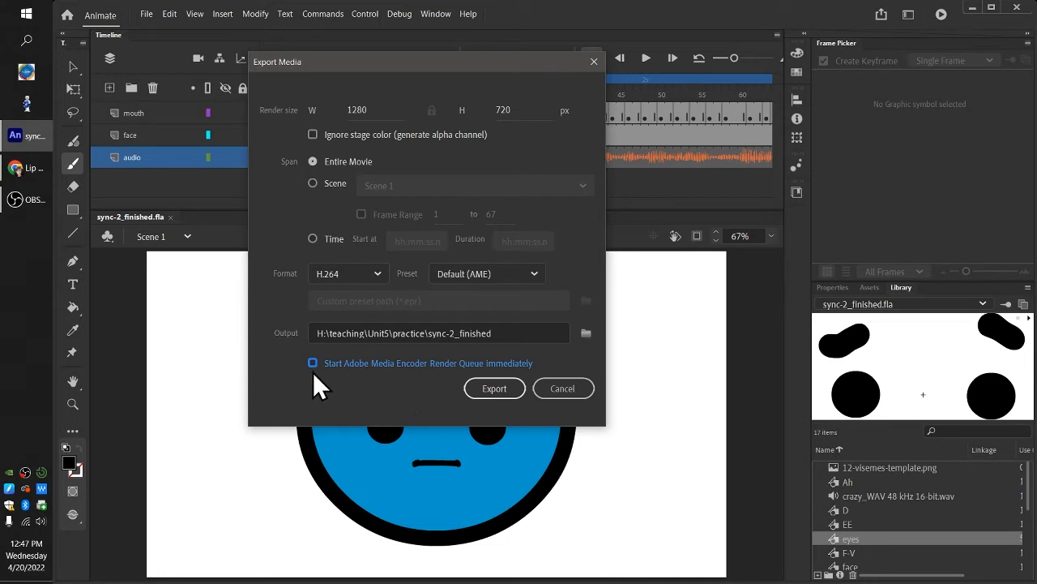
click(494, 388)
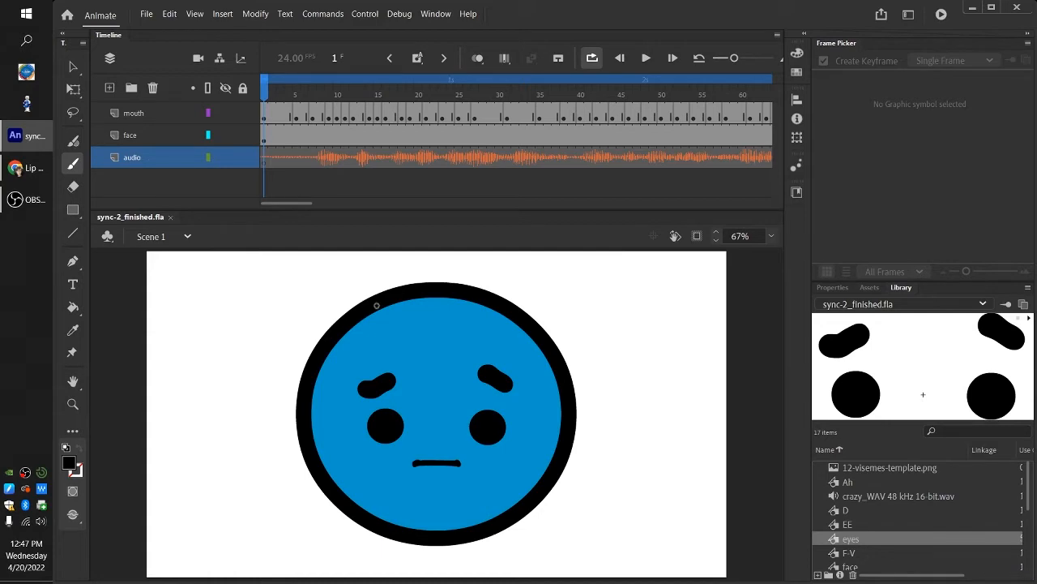
click(27, 231)
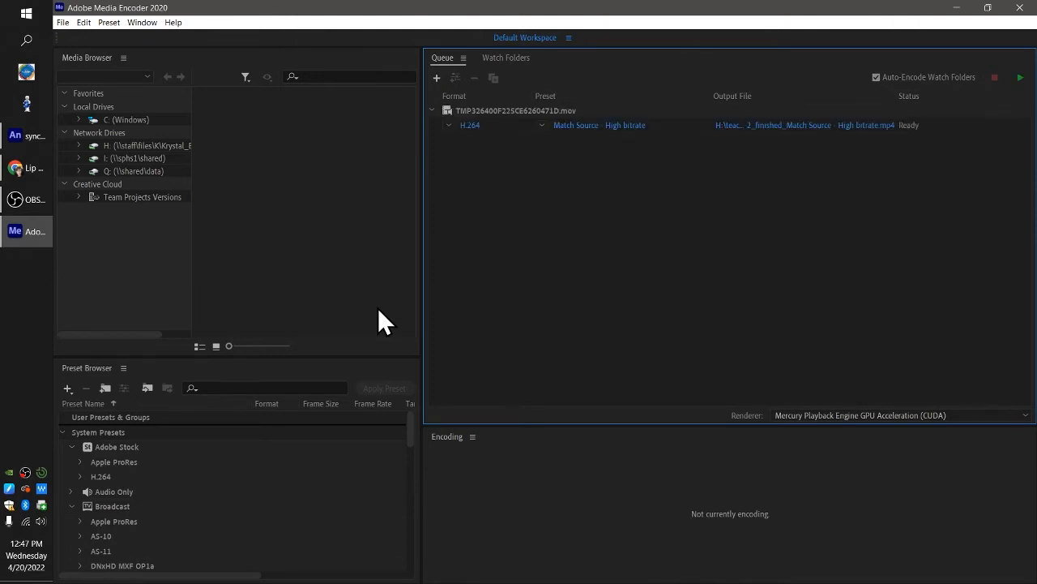
mouse_move(358, 316)
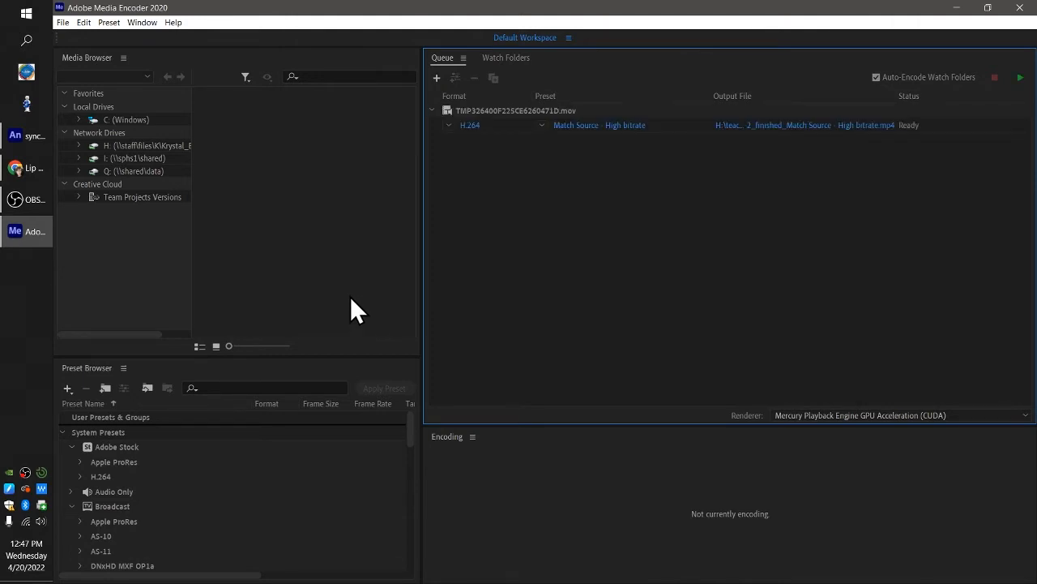
mouse_move(336, 296)
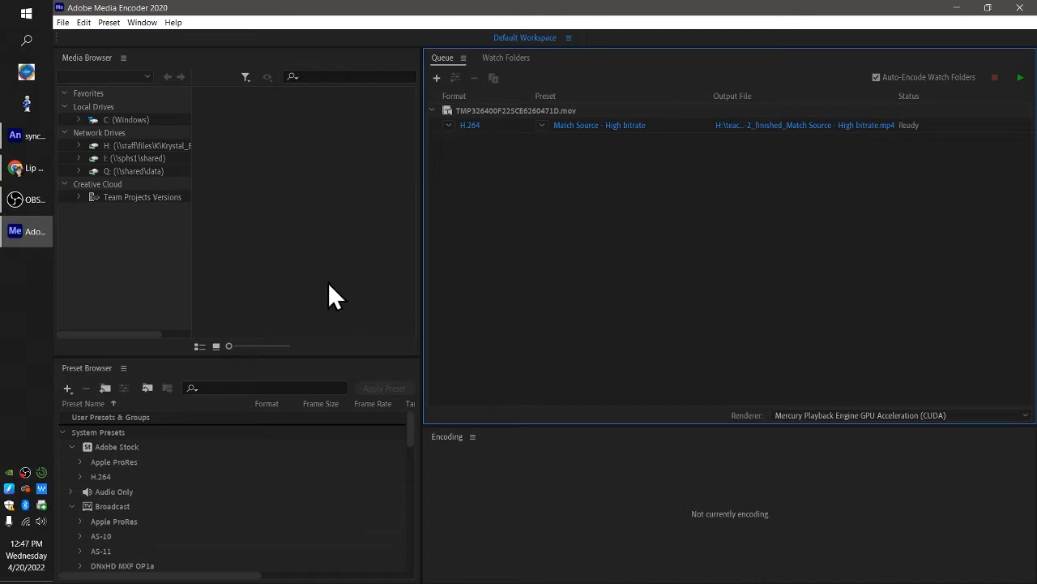
mouse_move(693, 316)
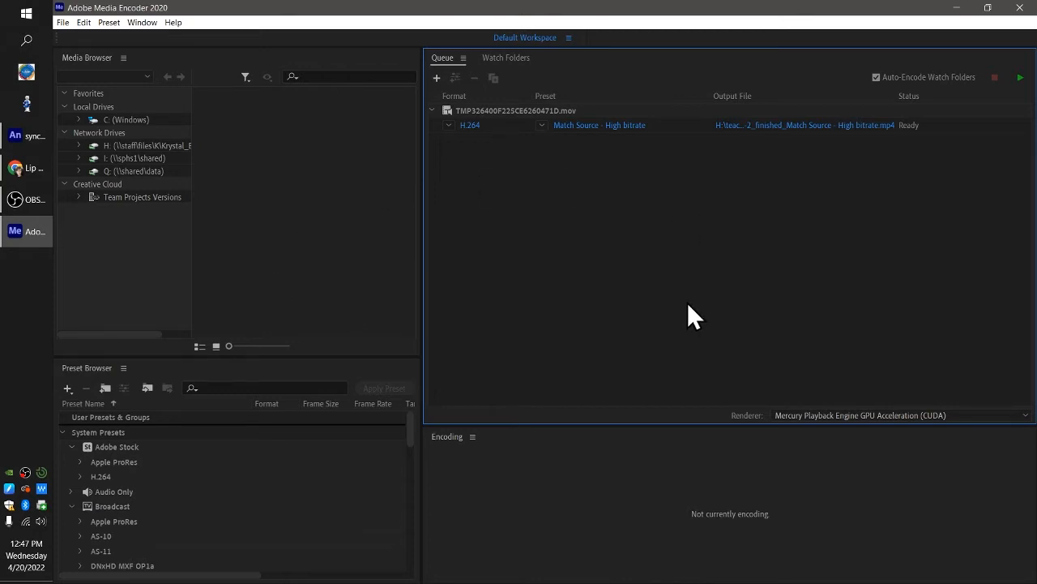
mouse_move(551, 170)
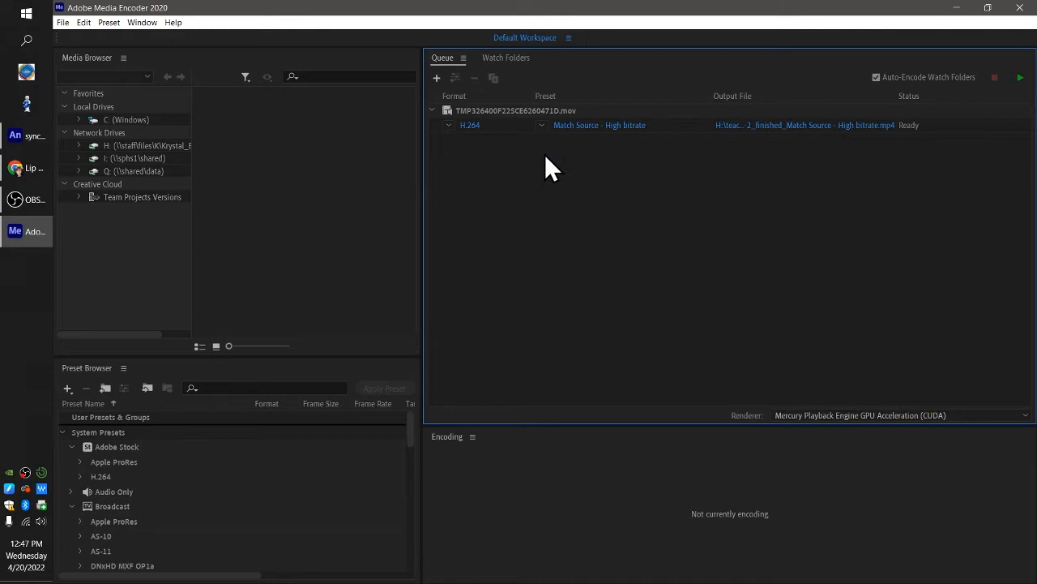
mouse_move(1017, 430)
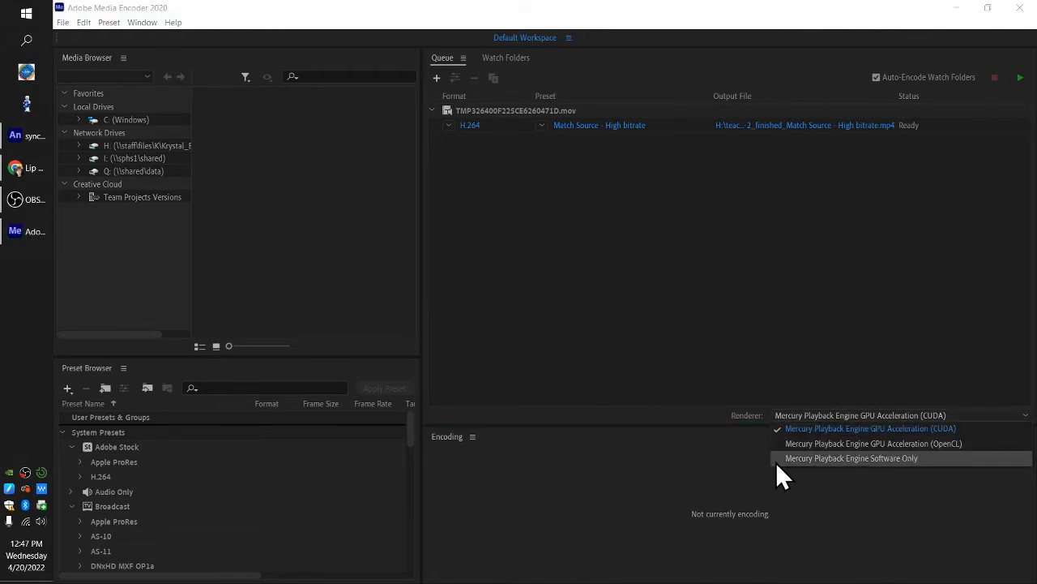
mouse_move(891, 474)
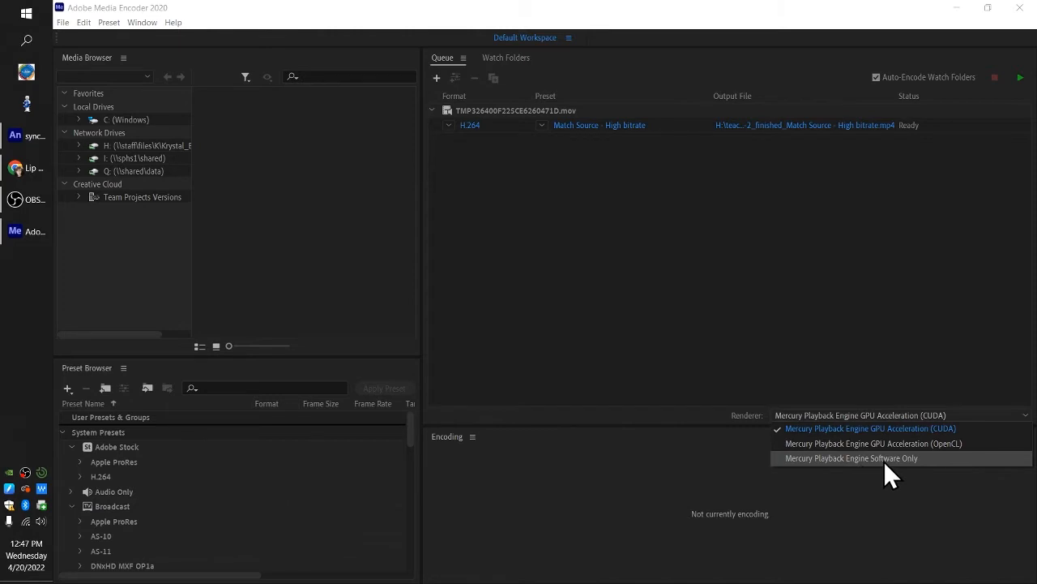
mouse_move(915, 478)
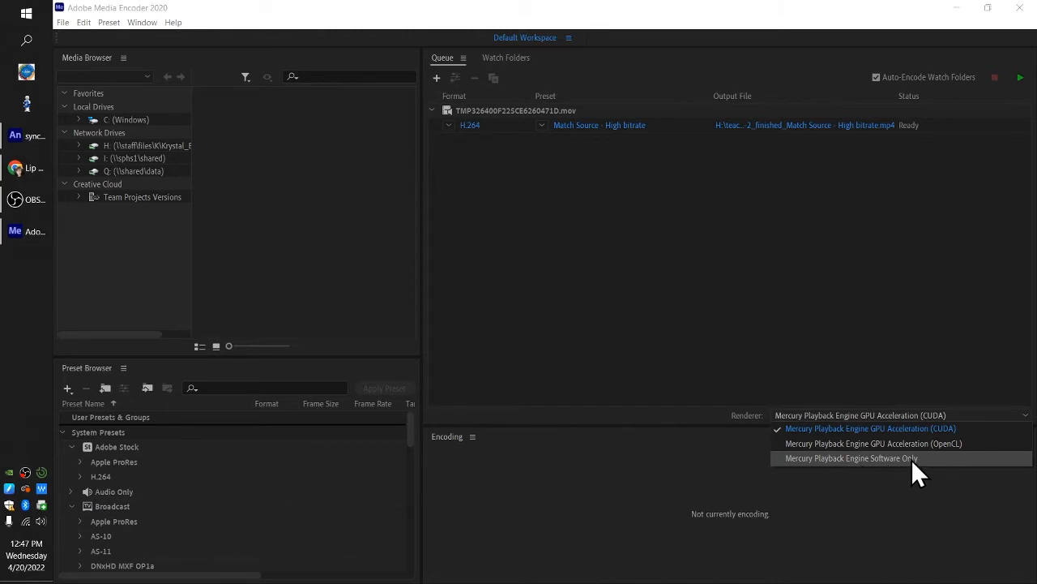
mouse_move(914, 444)
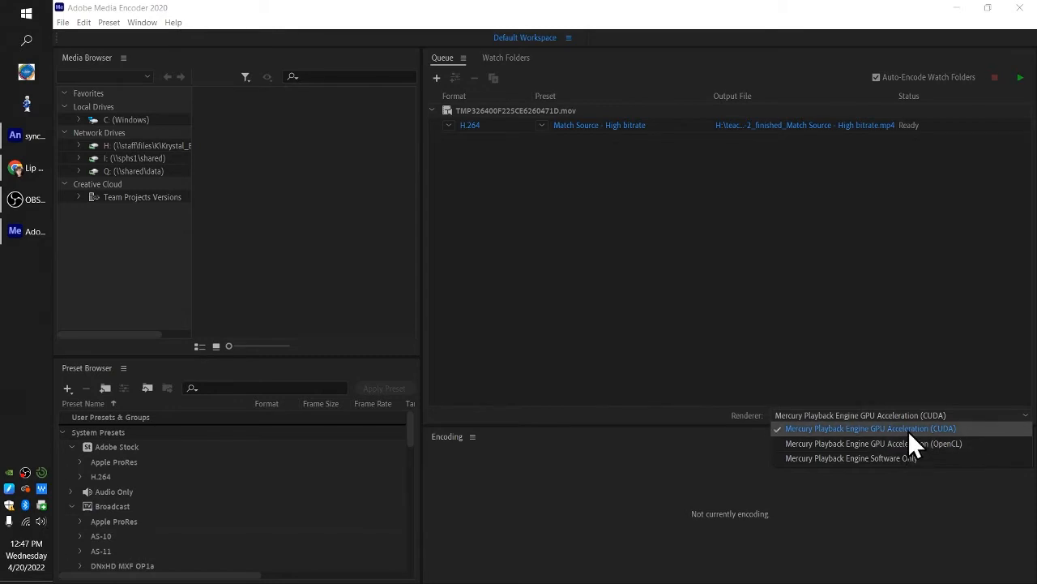
mouse_move(914, 454)
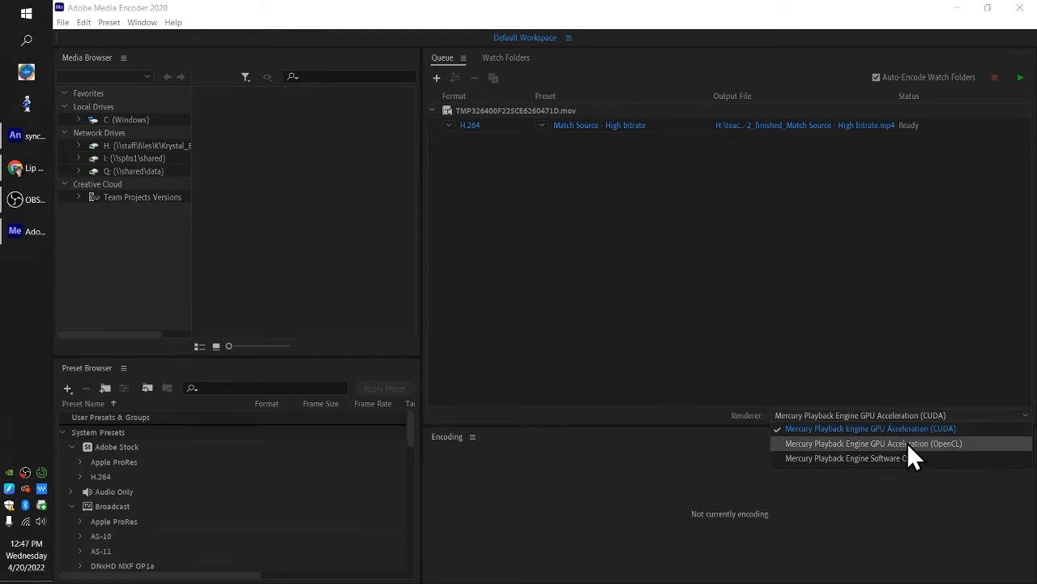
mouse_move(912, 450)
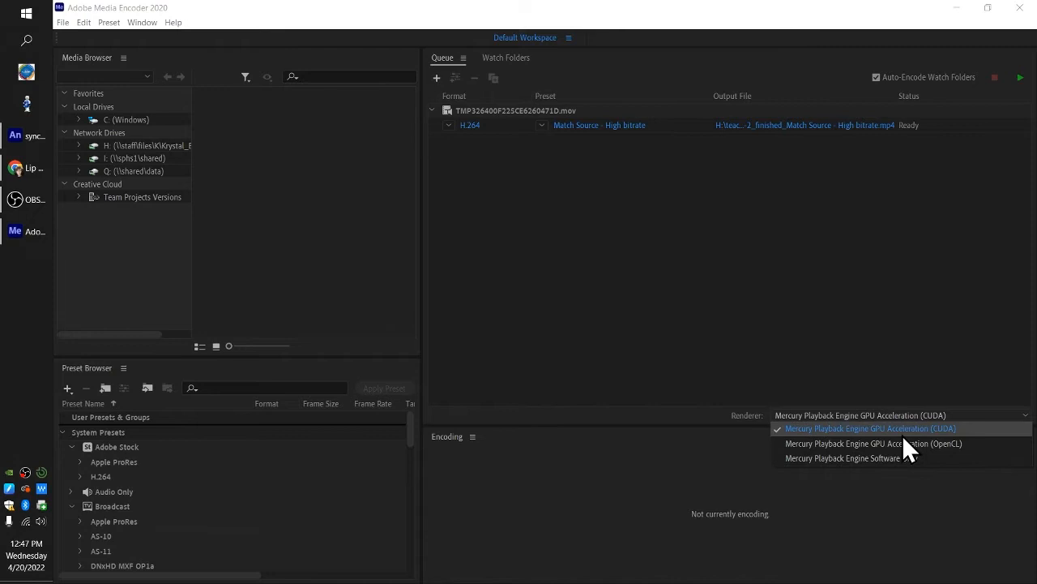
mouse_move(898, 446)
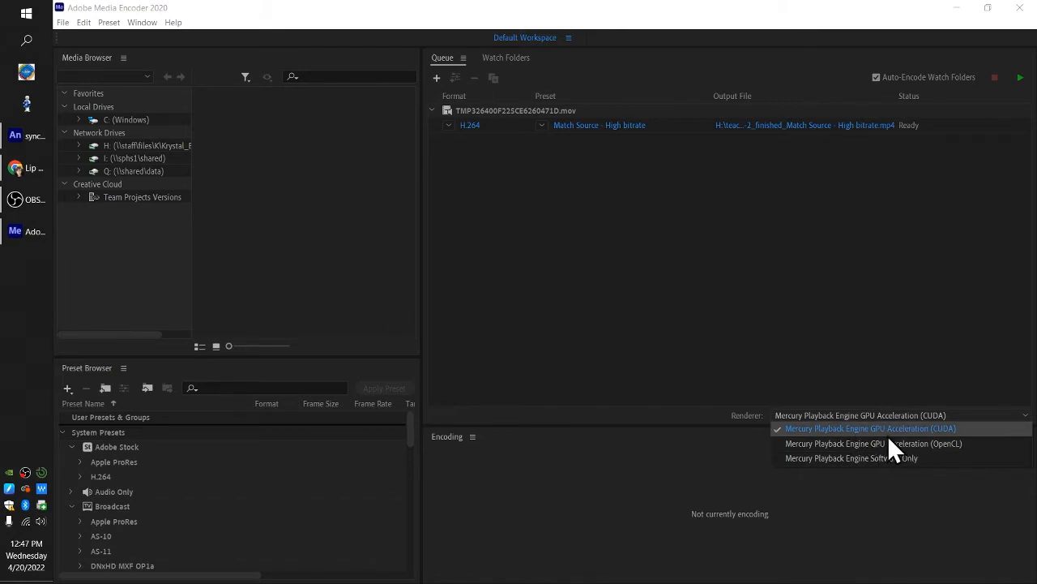
mouse_move(892, 454)
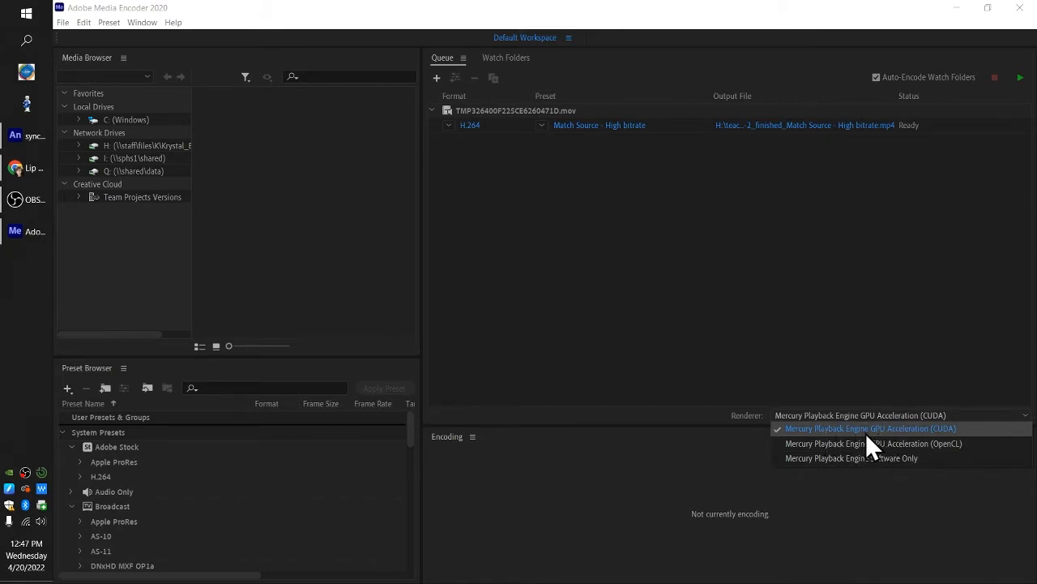
- Set the renderer to Mercury Playback Engine Software Only
click(850, 457)
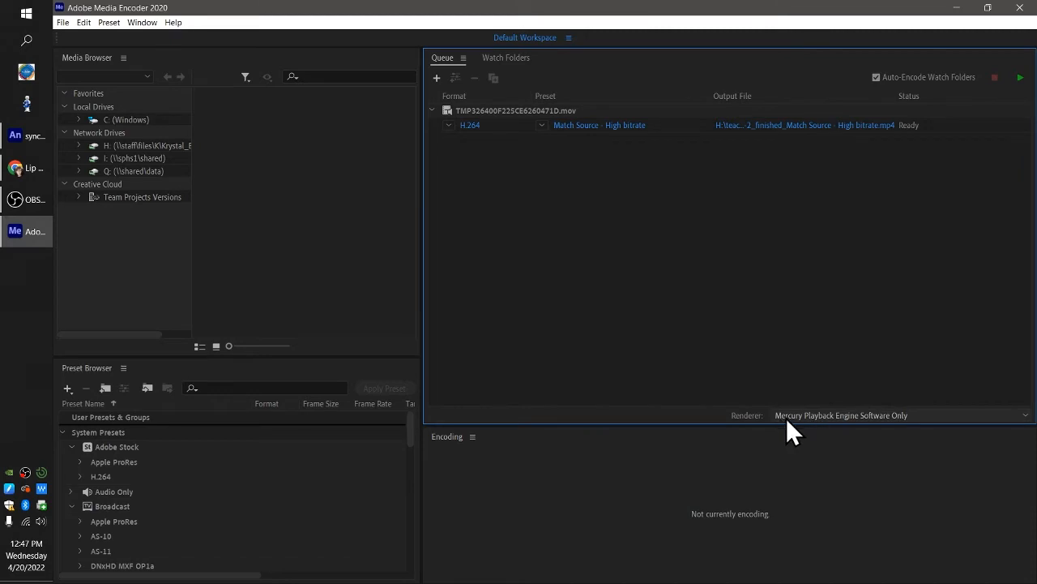
mouse_move(912, 434)
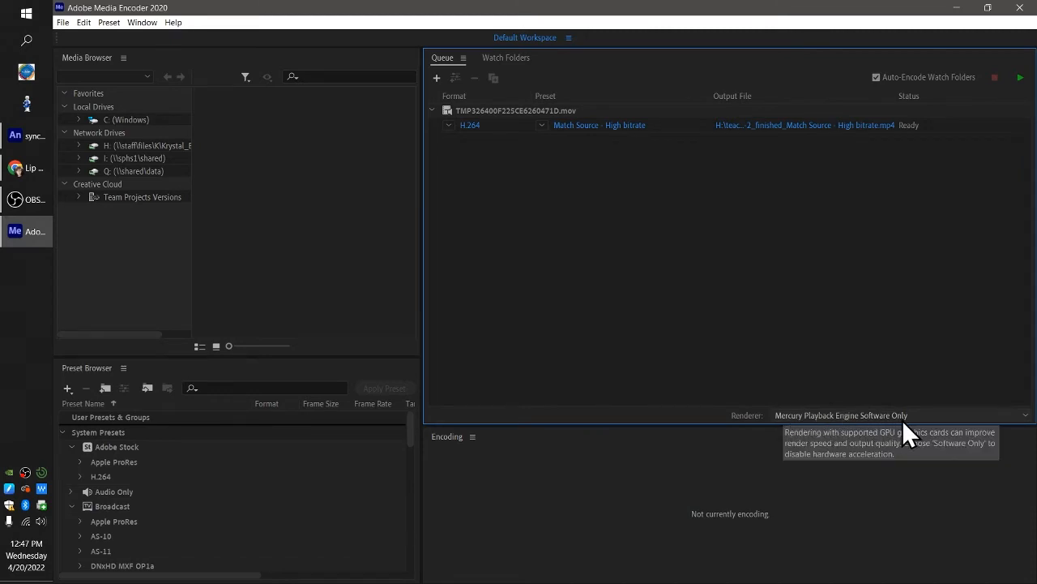
mouse_move(874, 456)
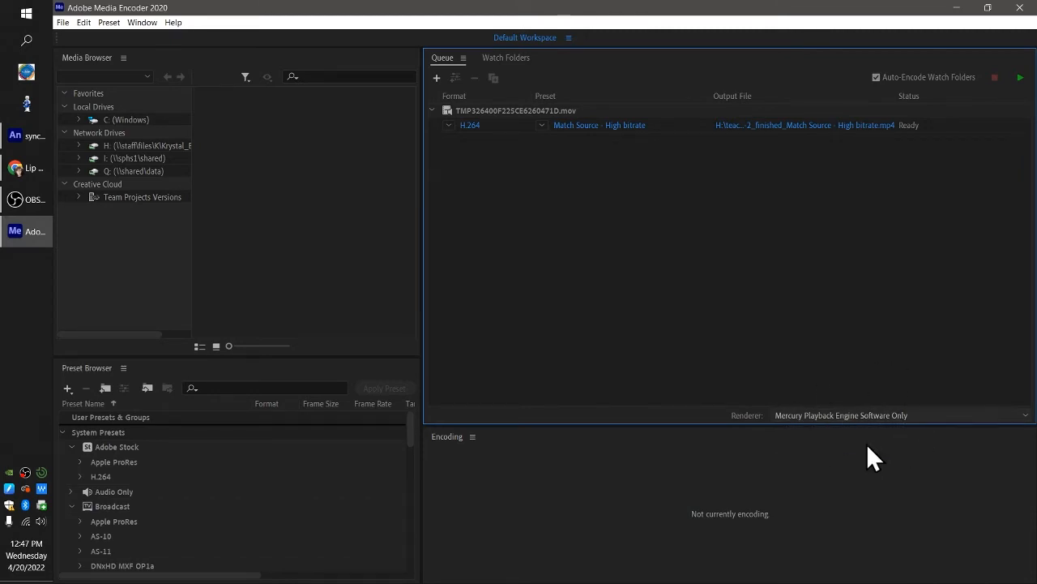
mouse_move(867, 434)
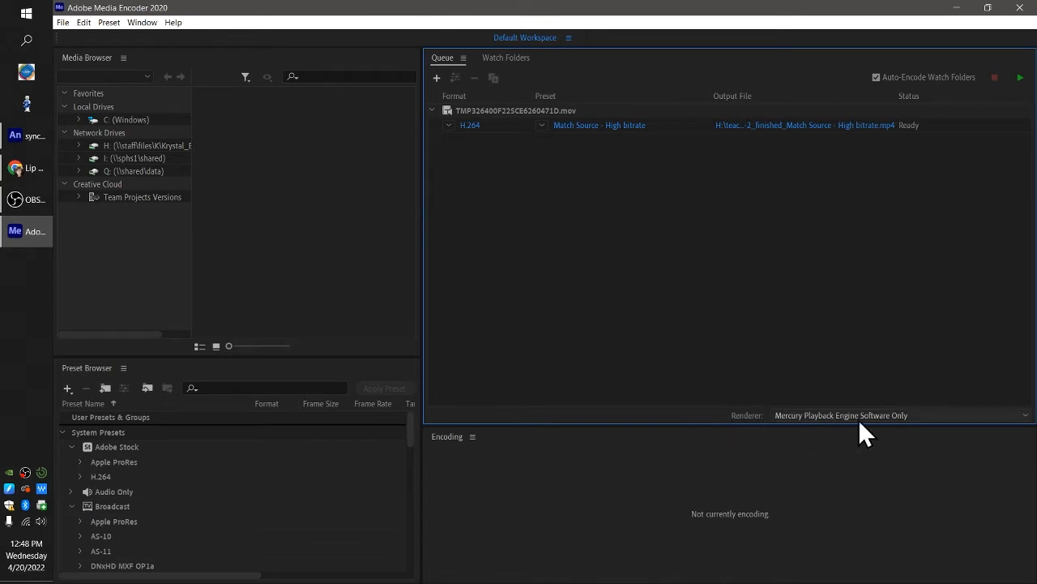
mouse_move(543, 197)
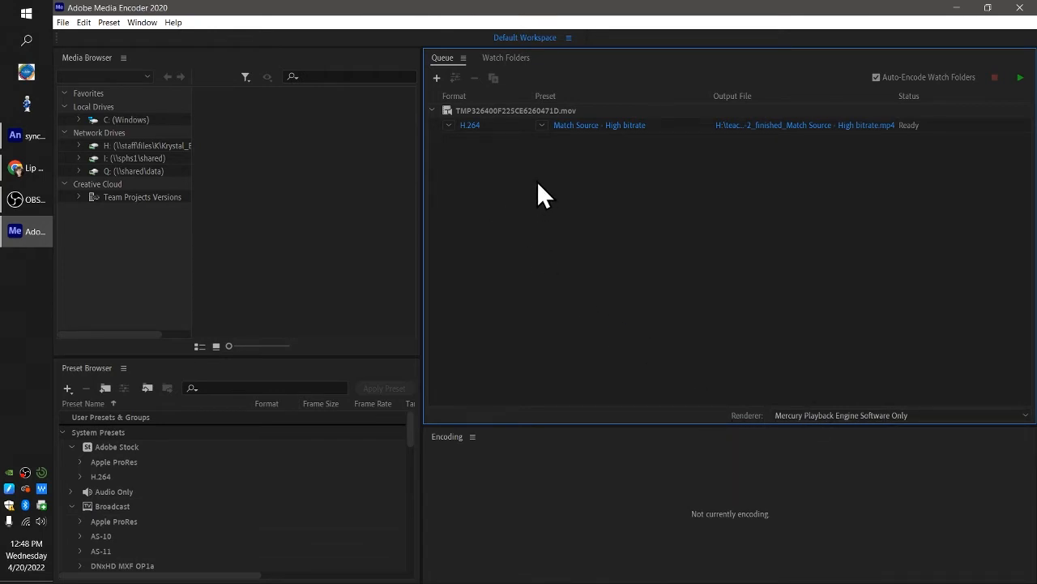
mouse_move(689, 166)
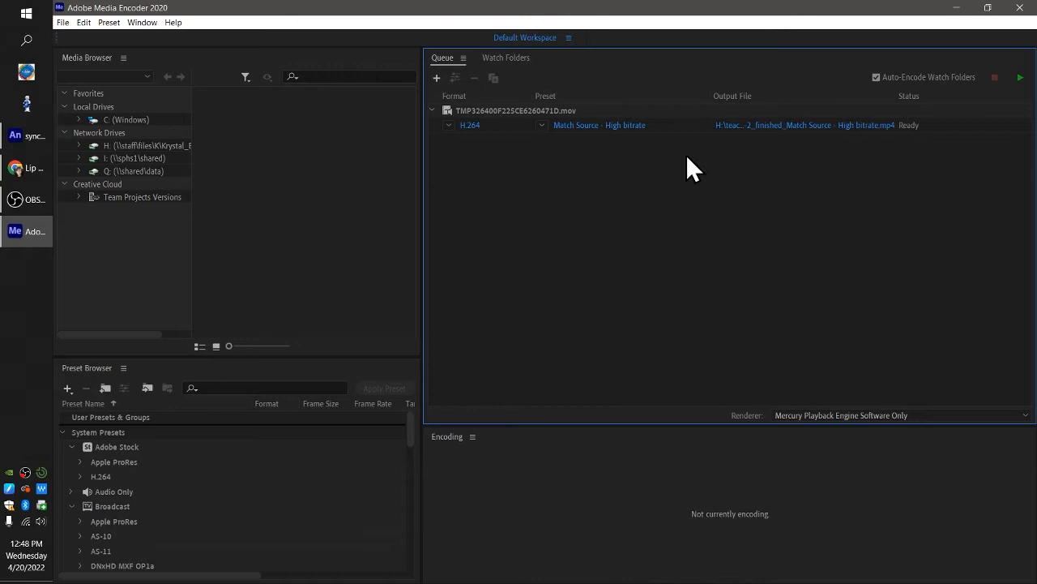
mouse_move(495, 198)
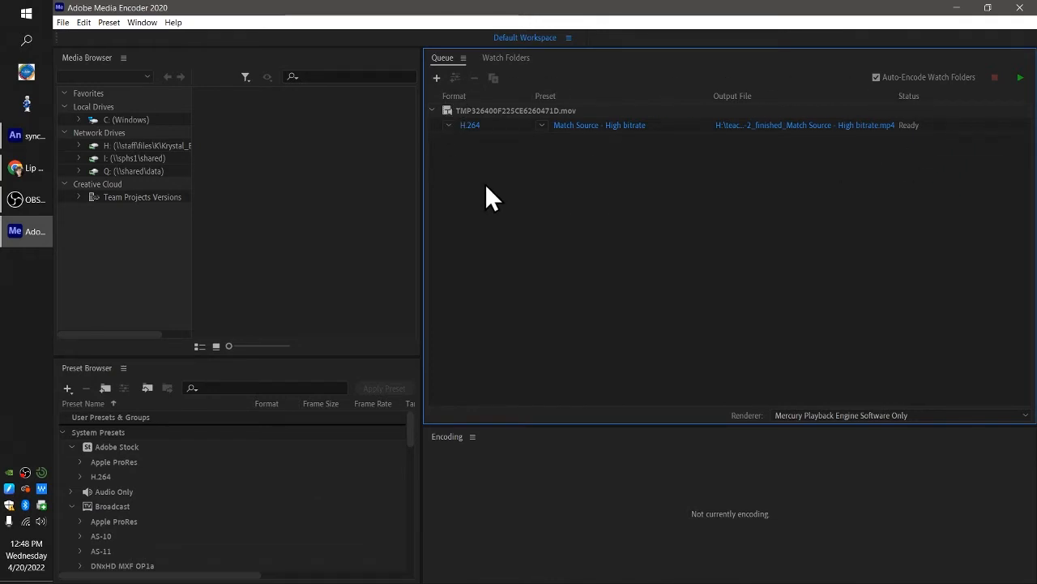
mouse_move(784, 133)
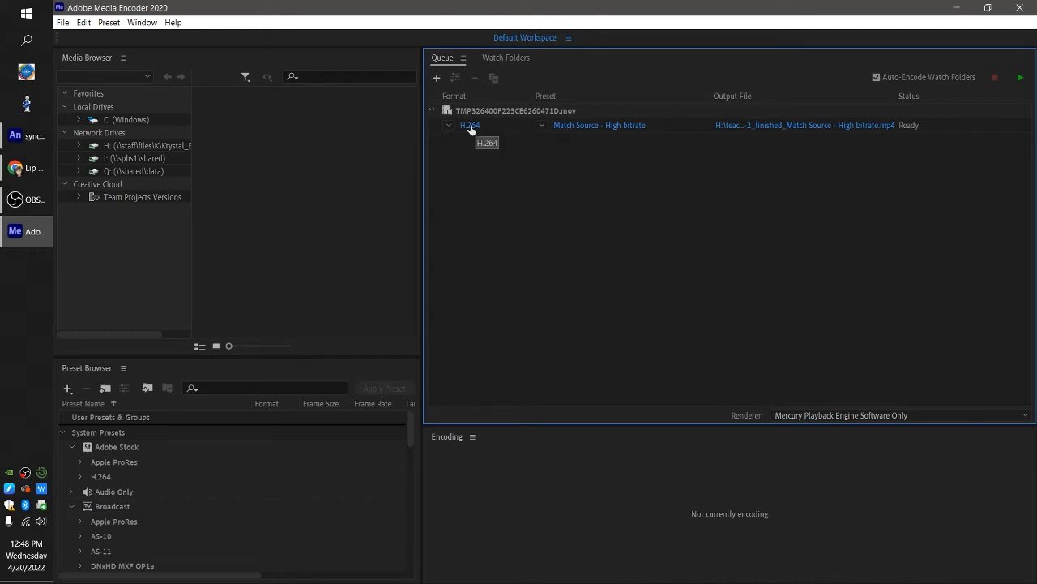
click(468, 125)
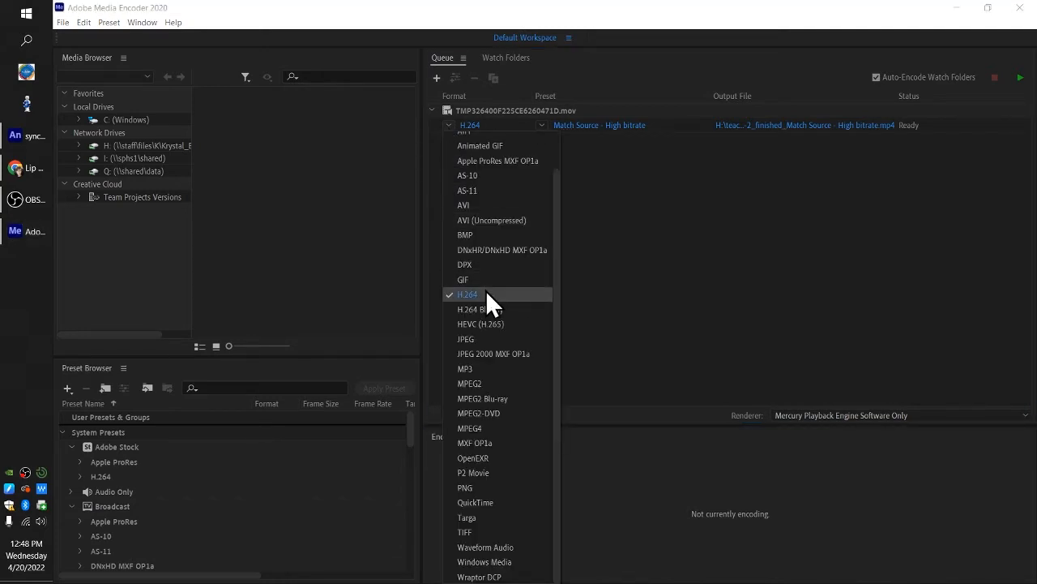
click(467, 294)
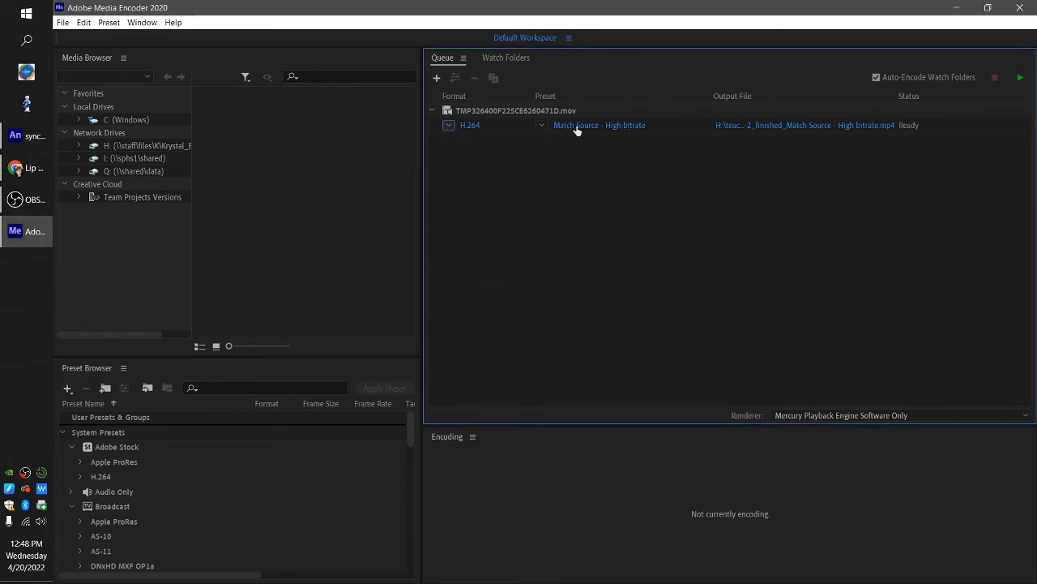
mouse_move(598, 125)
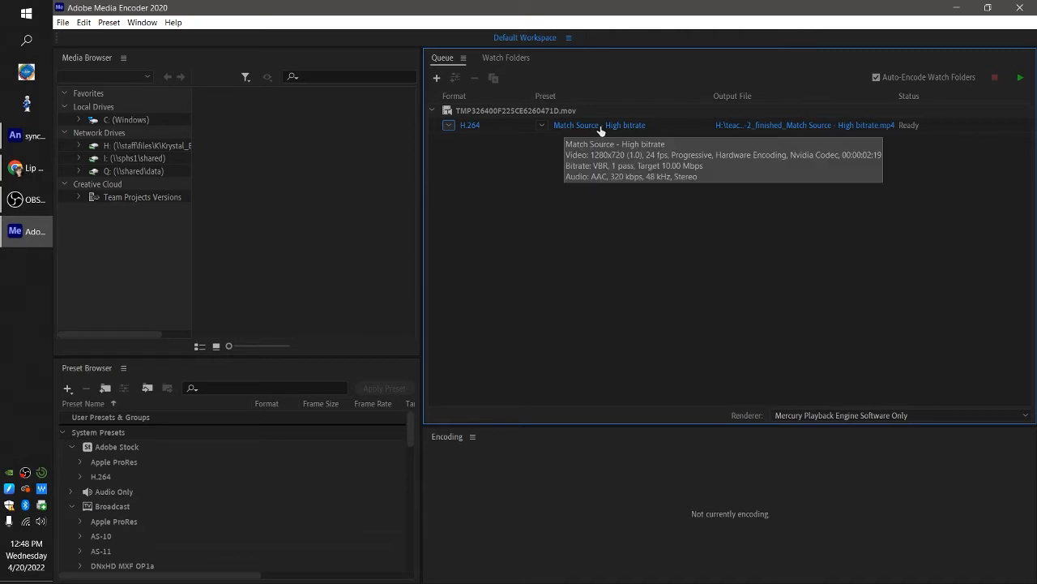
mouse_move(756, 127)
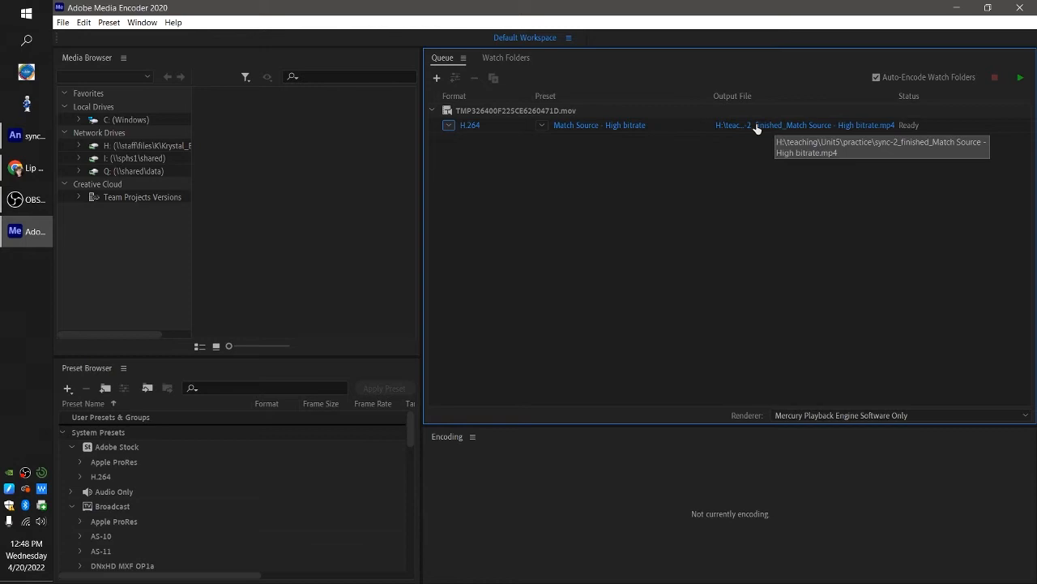
click(822, 125)
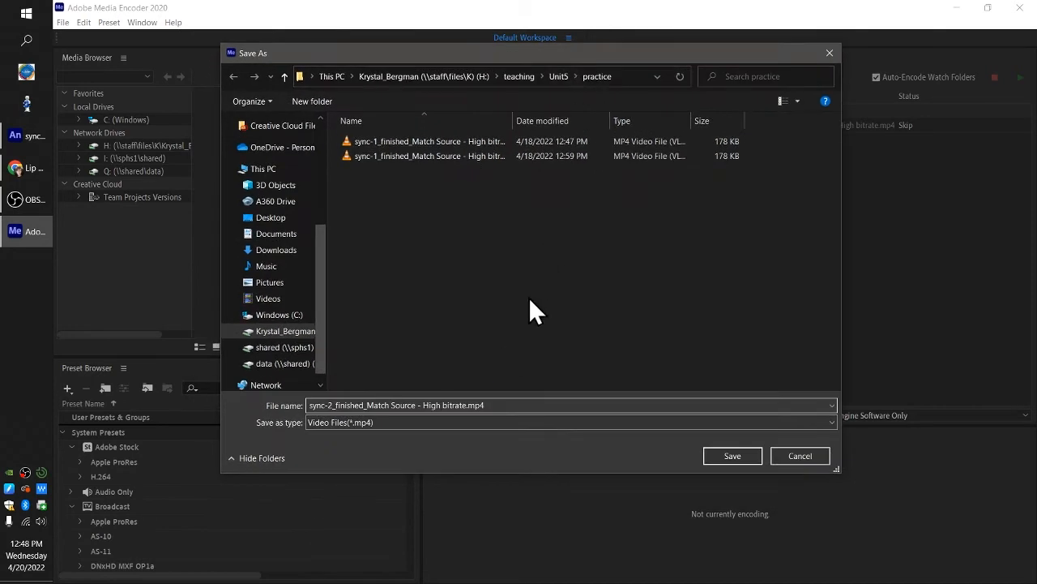
- Save the job's output file as sync-2_finished.mp4 in the practice folder
click(474, 405)
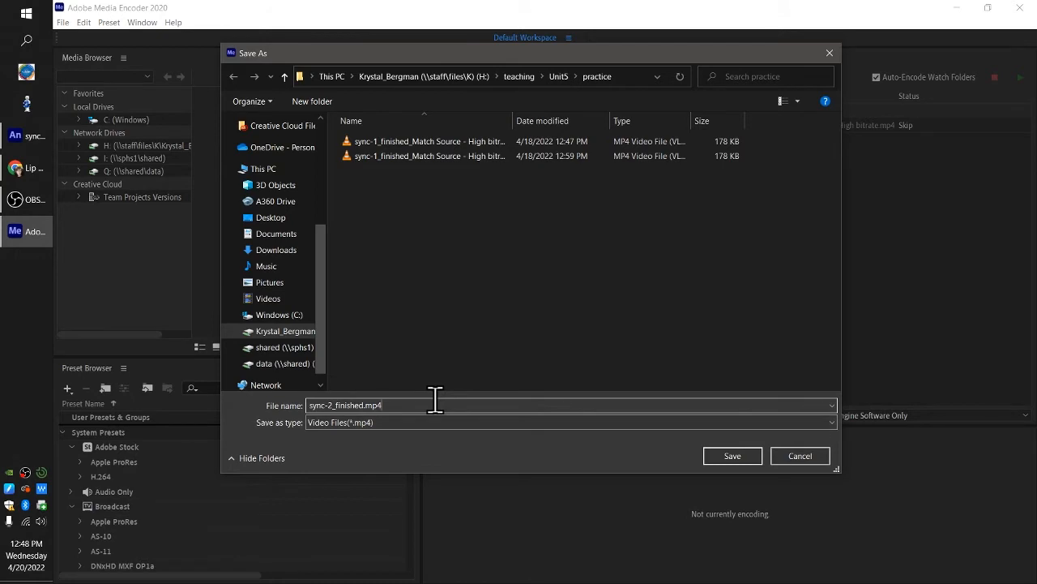
click(731, 455)
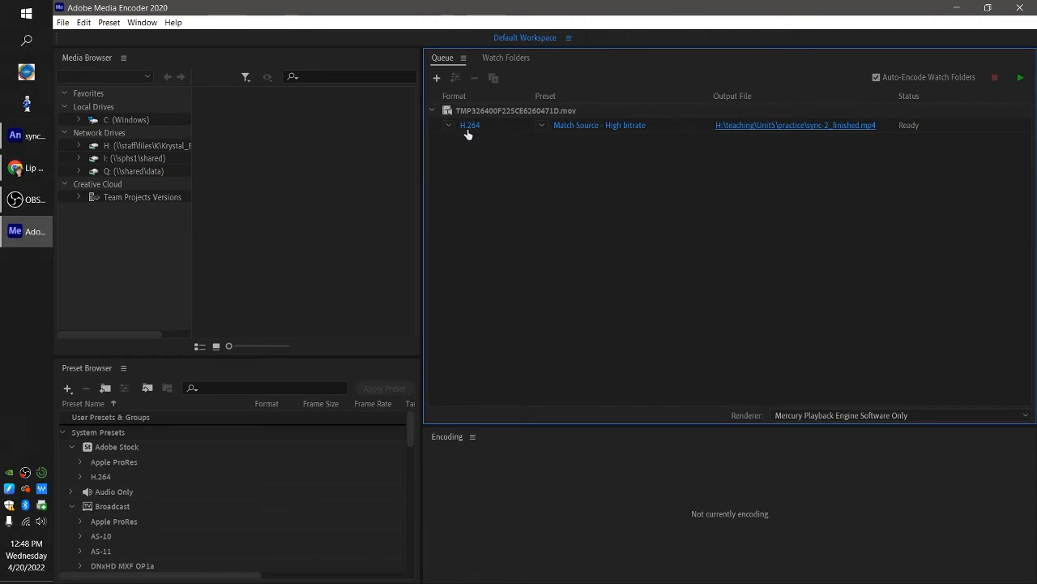
mouse_move(602, 158)
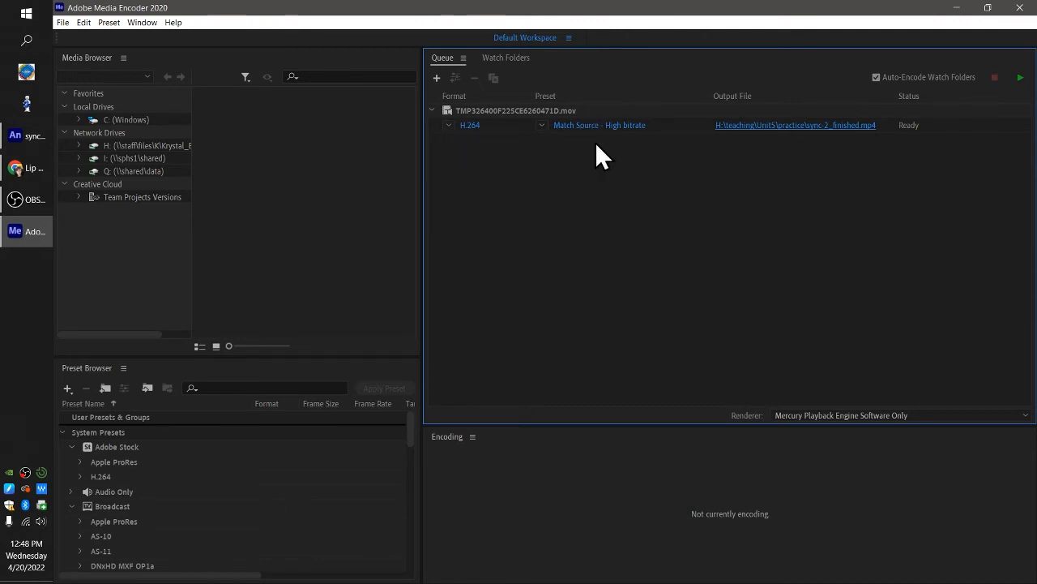
mouse_move(875, 146)
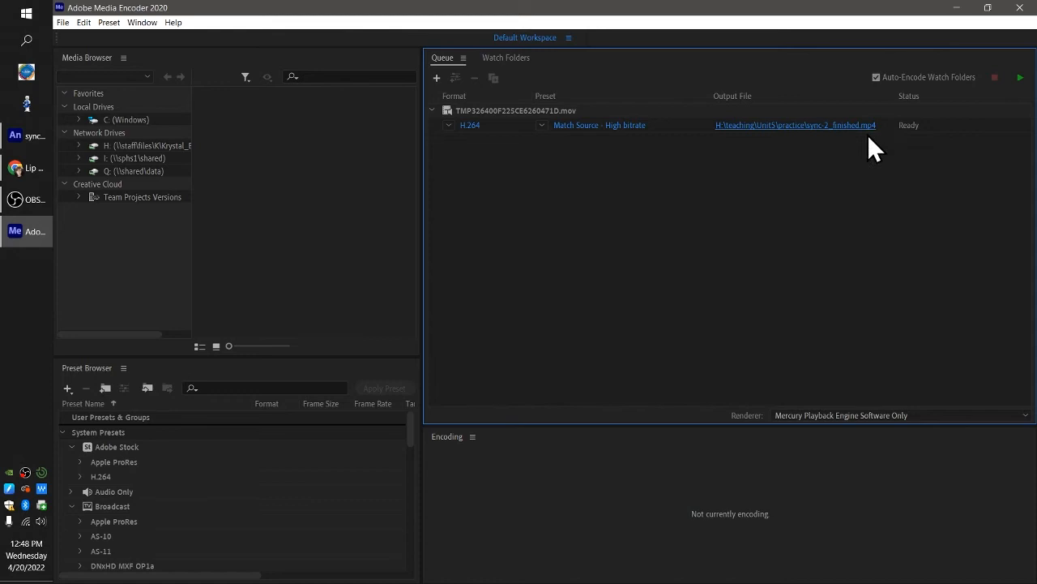
mouse_move(940, 154)
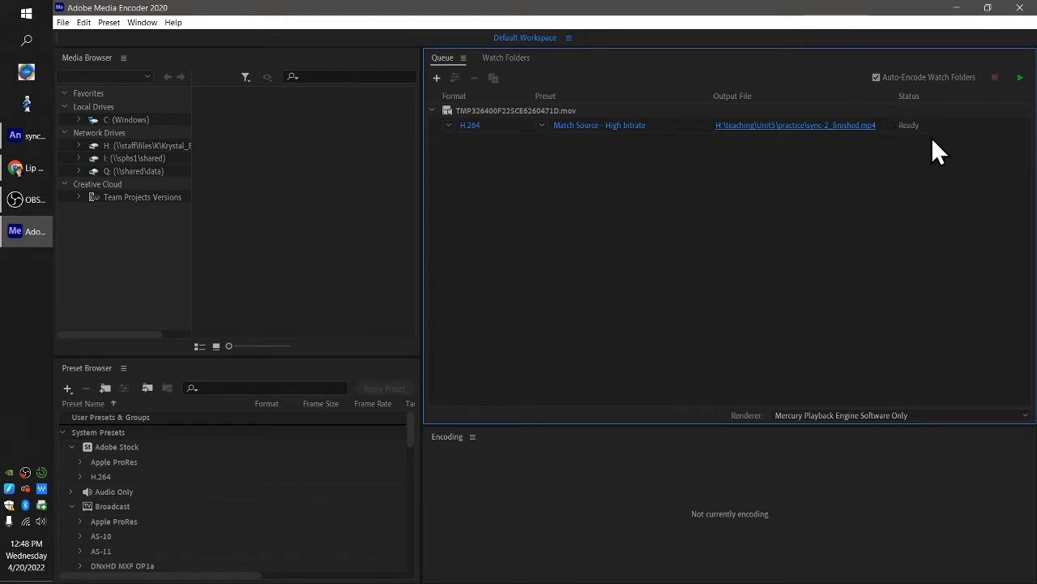
mouse_move(1006, 136)
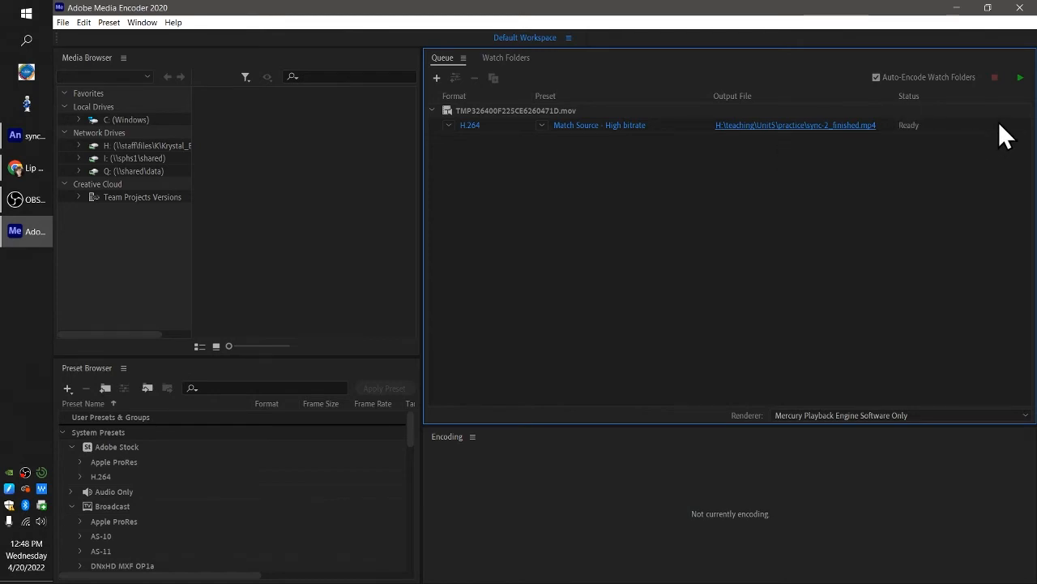
mouse_move(1020, 77)
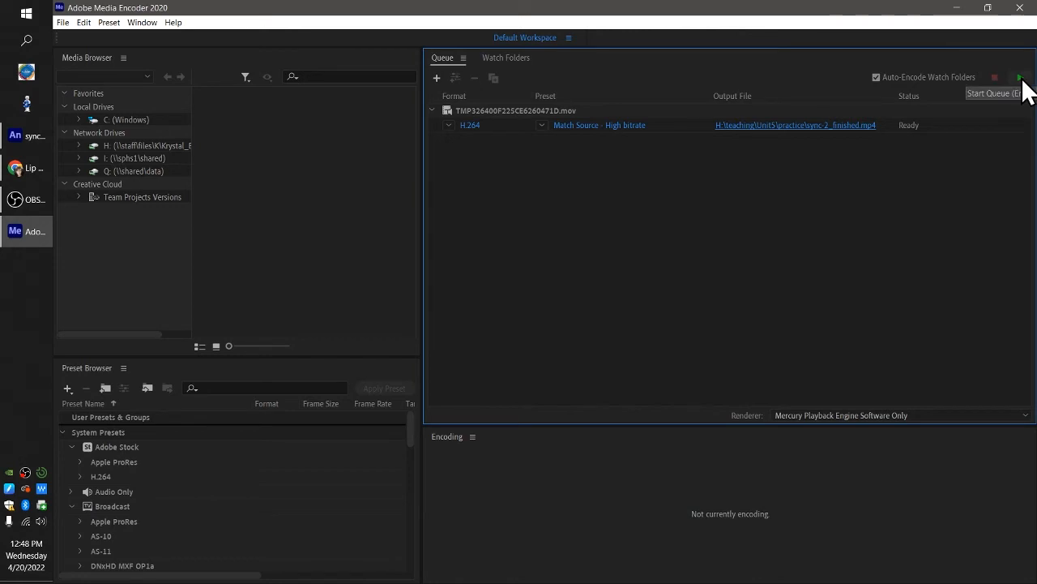
- Start the queue and encode sync-2_finished.mp4 until its status shows Done
click(1021, 77)
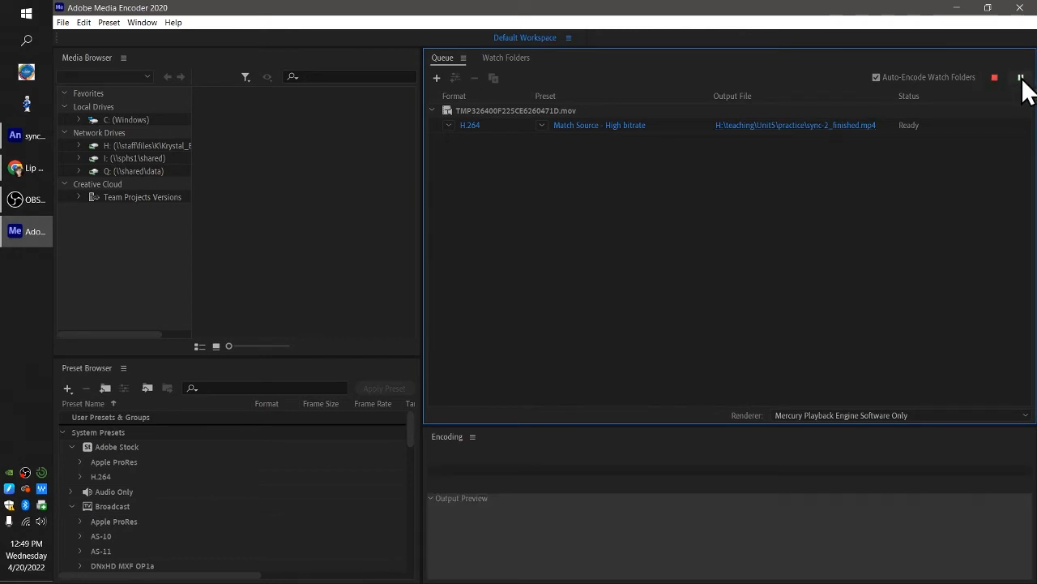
click(1022, 77)
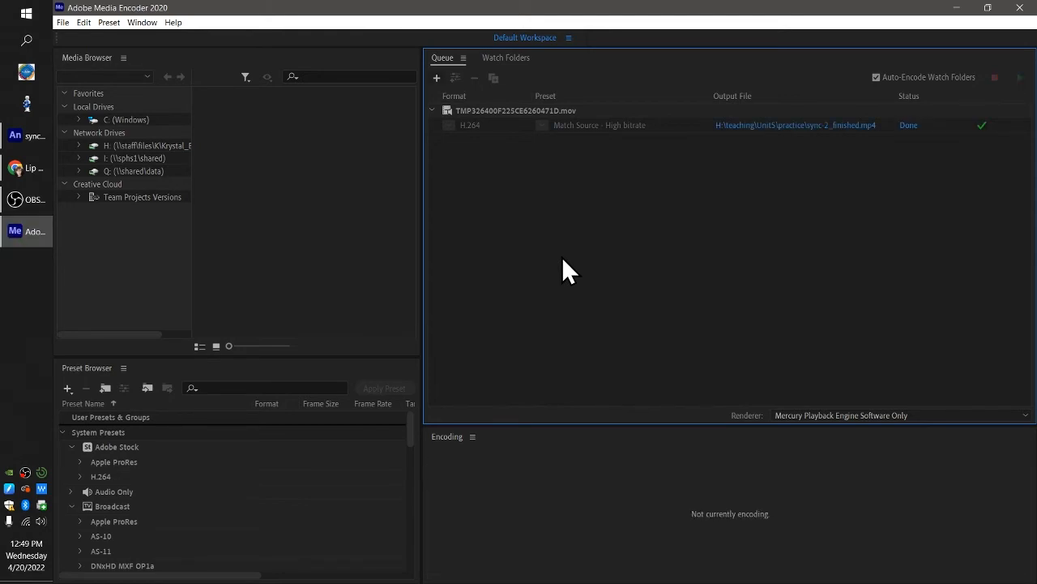
mouse_move(591, 274)
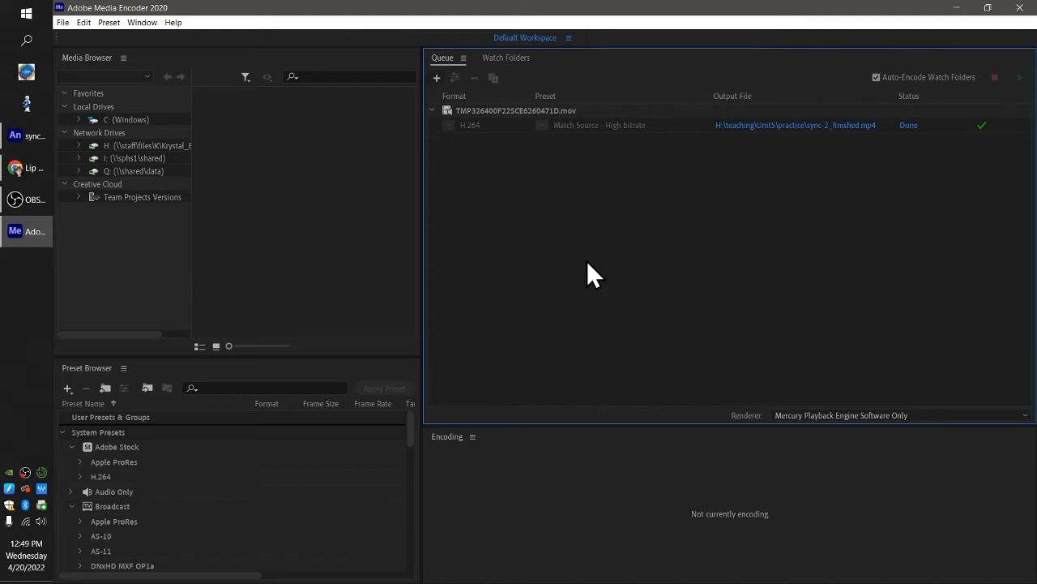
mouse_move(733, 182)
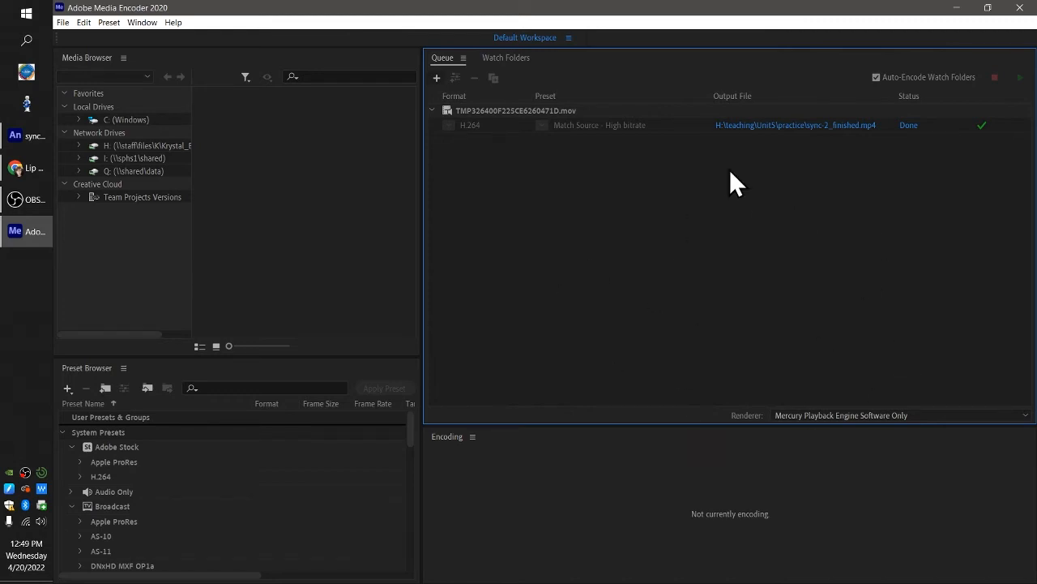
mouse_move(655, 185)
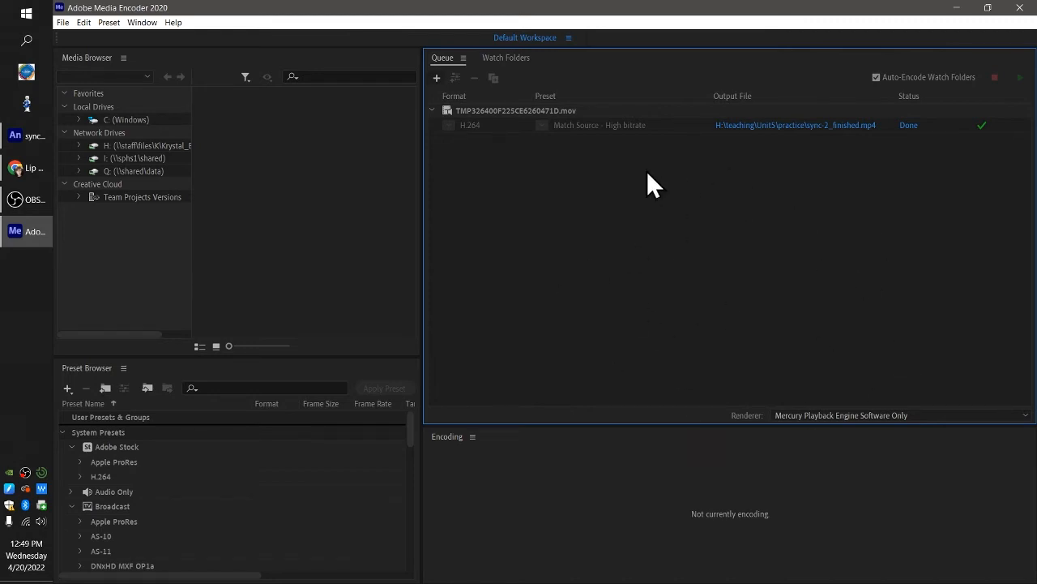
mouse_move(631, 300)
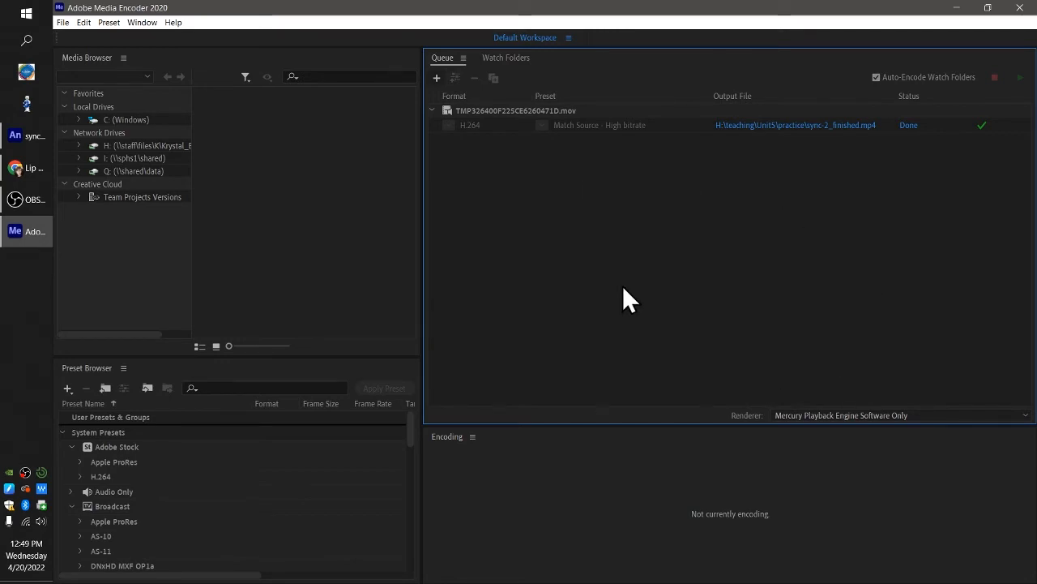
mouse_move(889, 231)
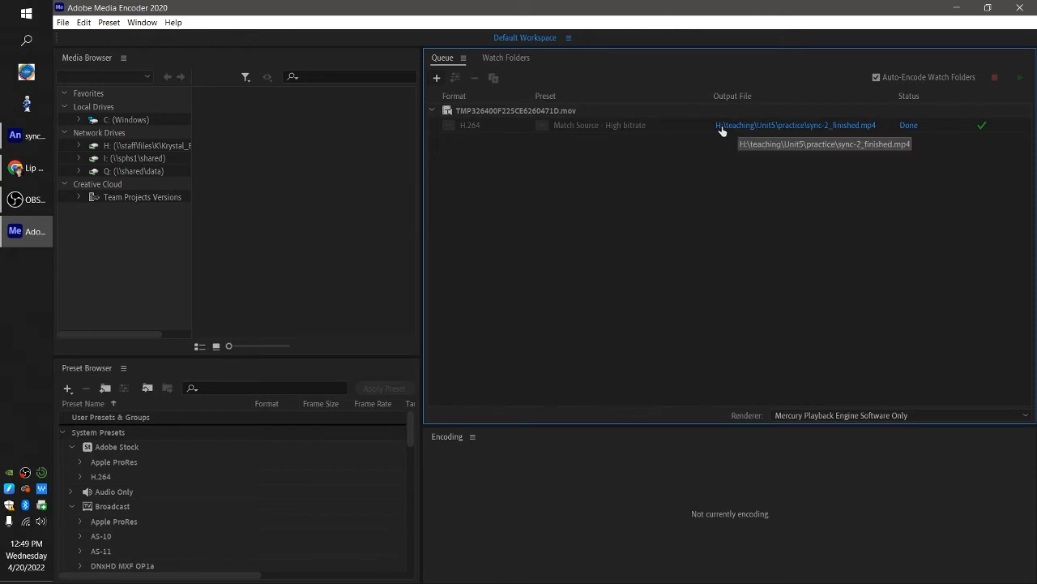
mouse_move(817, 131)
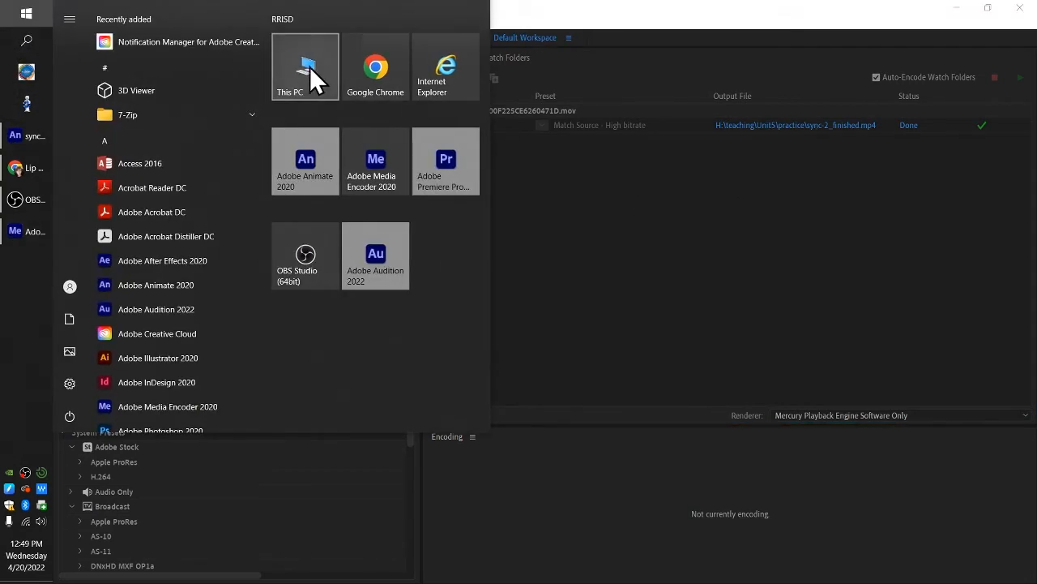
- Play the 255 KB sync-2_finished.mp4 from the practice folder in VLC, then close VLC
click(304, 66)
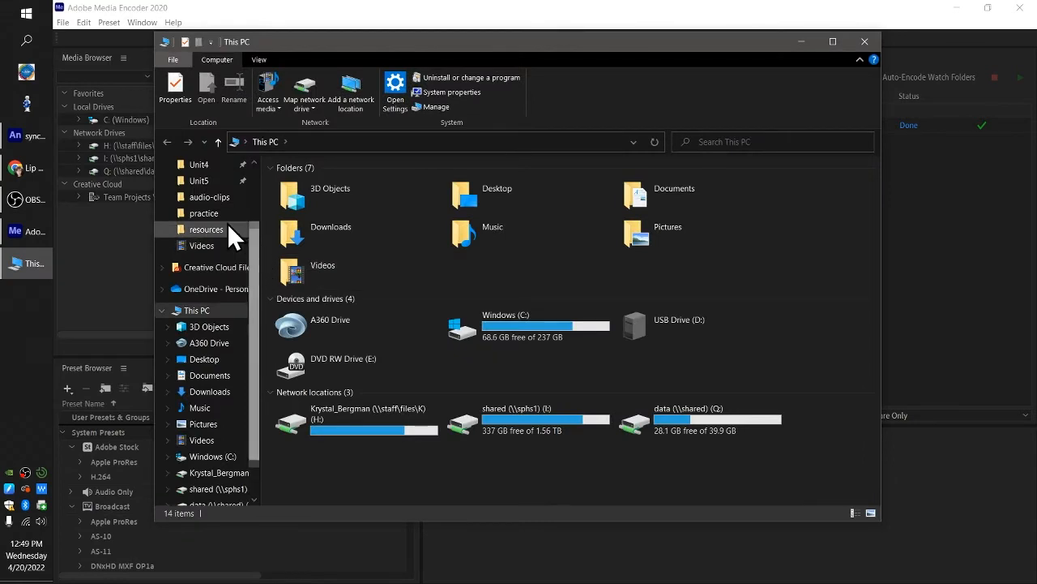
double_click(204, 212)
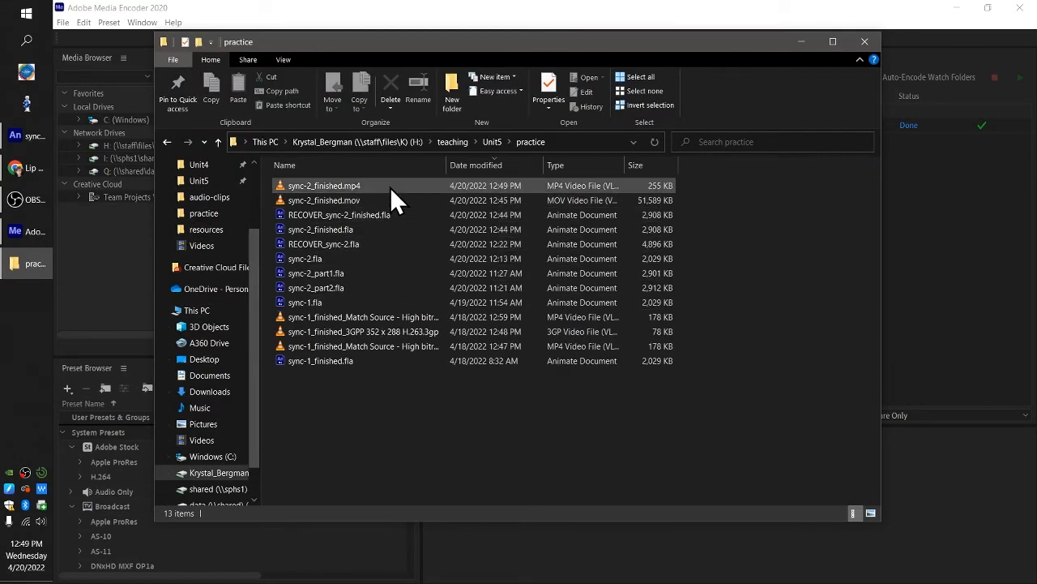
click(325, 186)
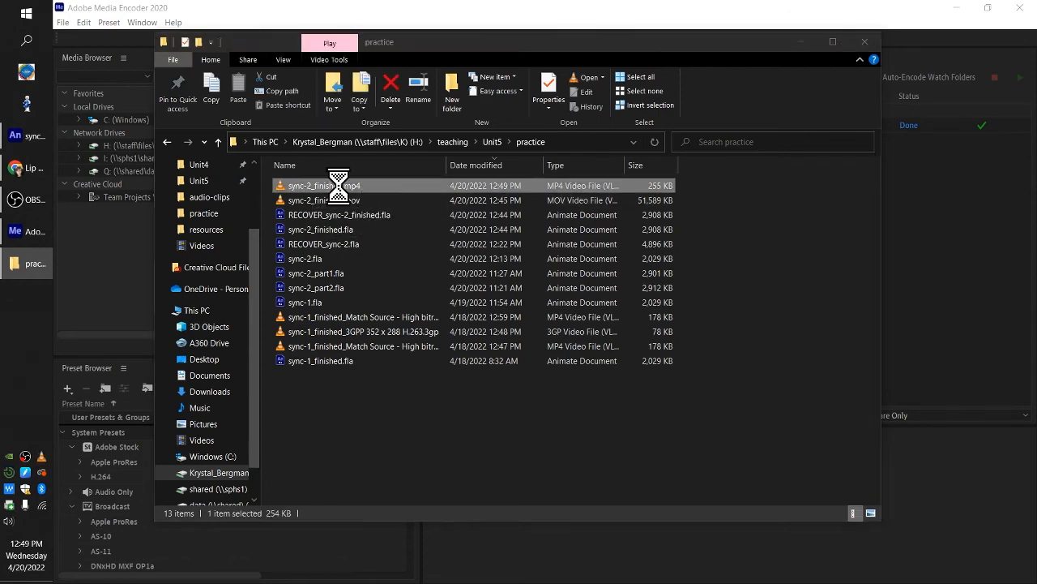
double_click(334, 186)
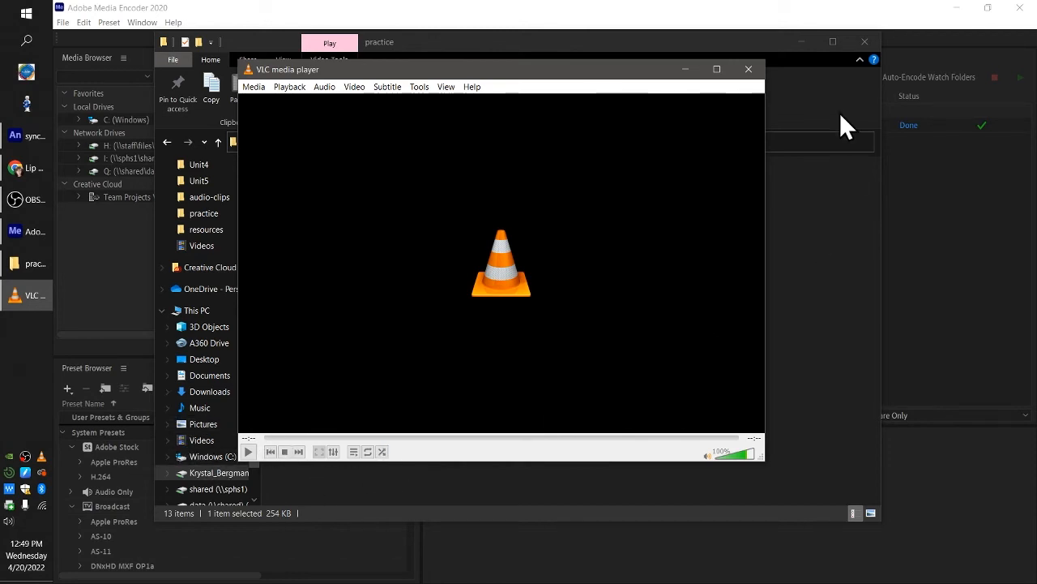
click(748, 69)
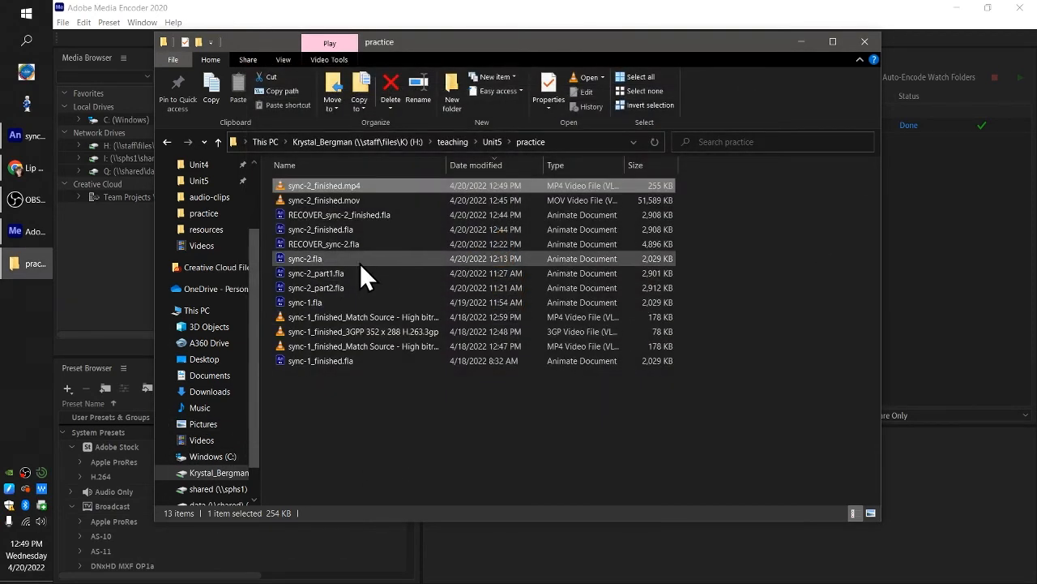
mouse_move(312, 199)
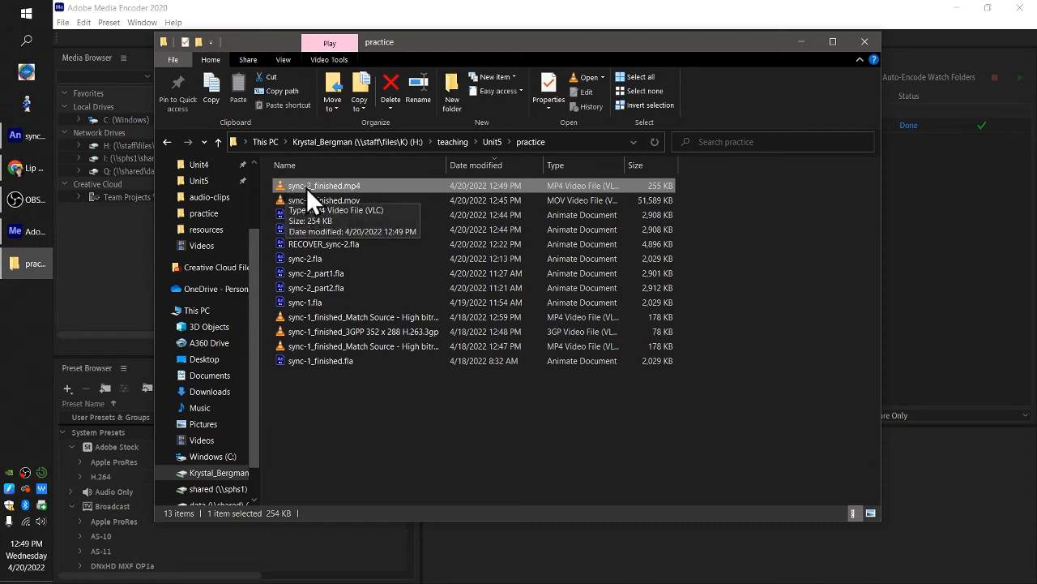
mouse_move(338, 288)
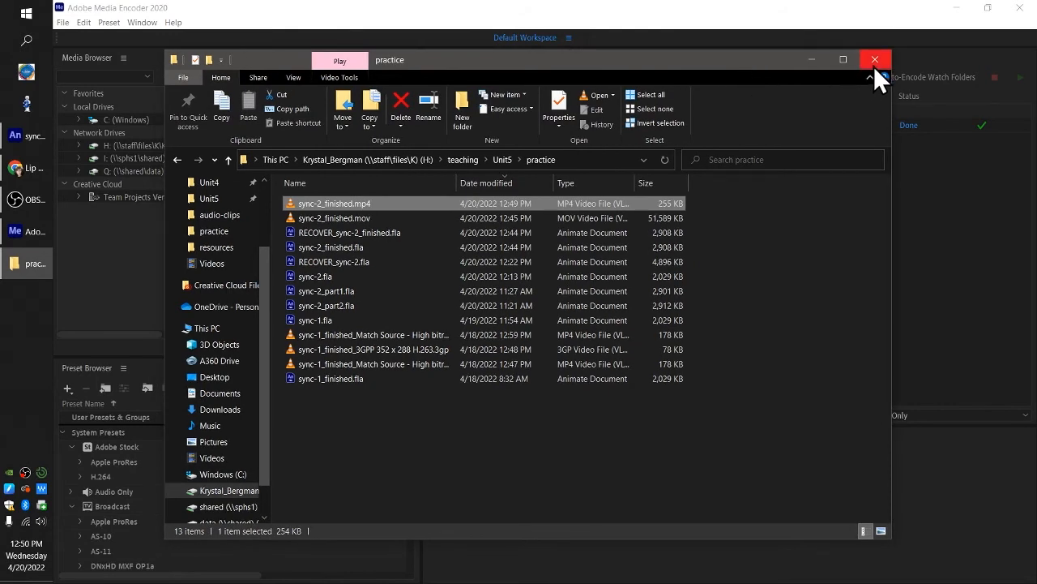
- Close the practice folder and use Reset Status to change the sync-2 job from Done to Ready
click(874, 60)
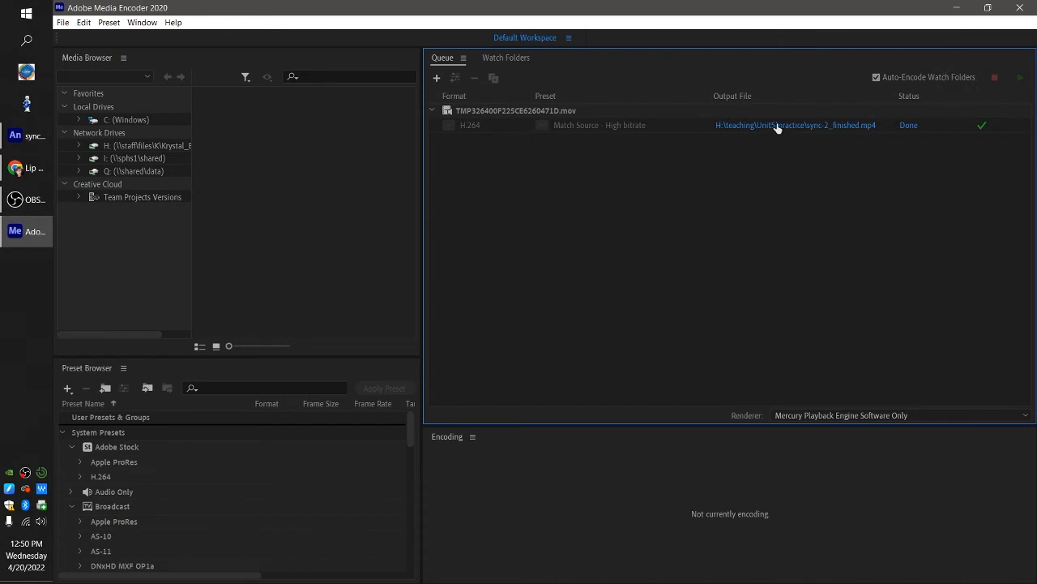
mouse_move(689, 146)
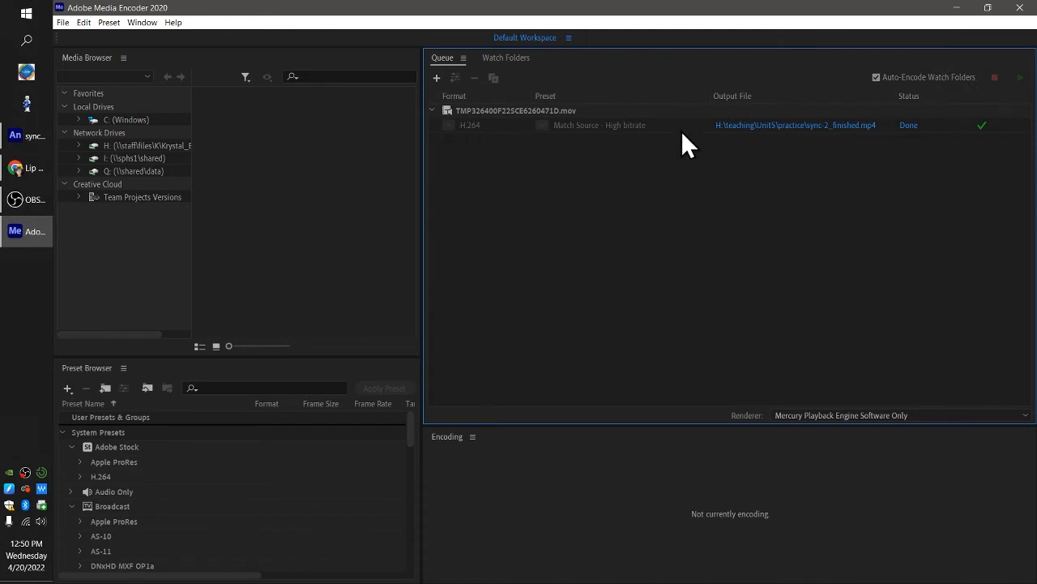
right_click(567, 125)
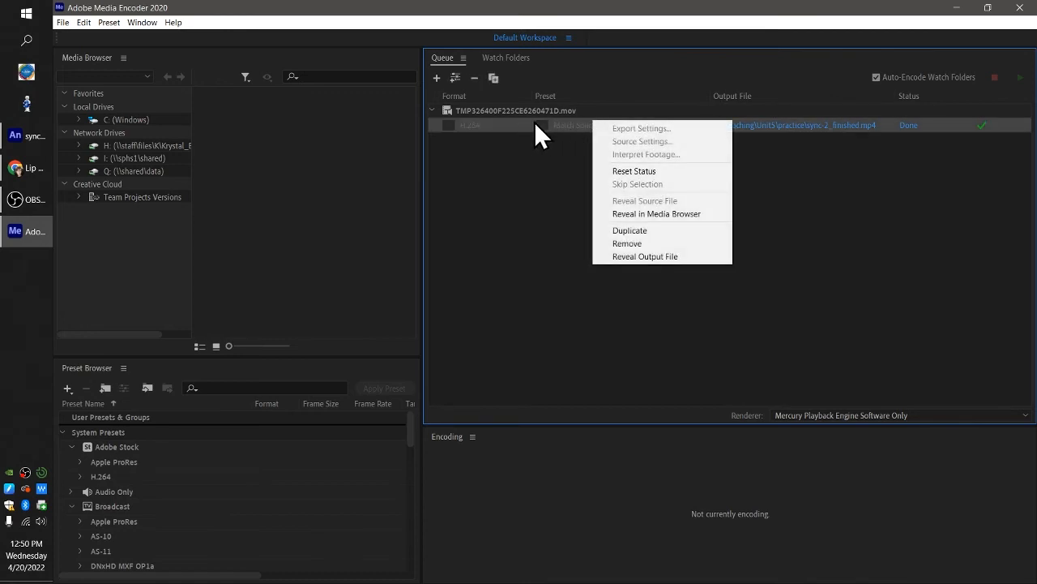
click(988, 142)
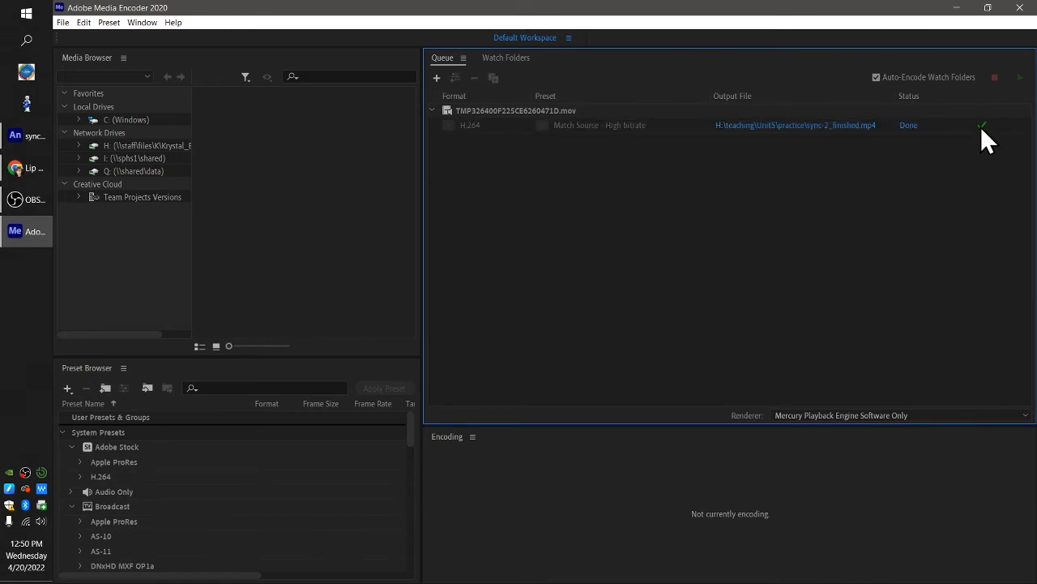
right_click(591, 125)
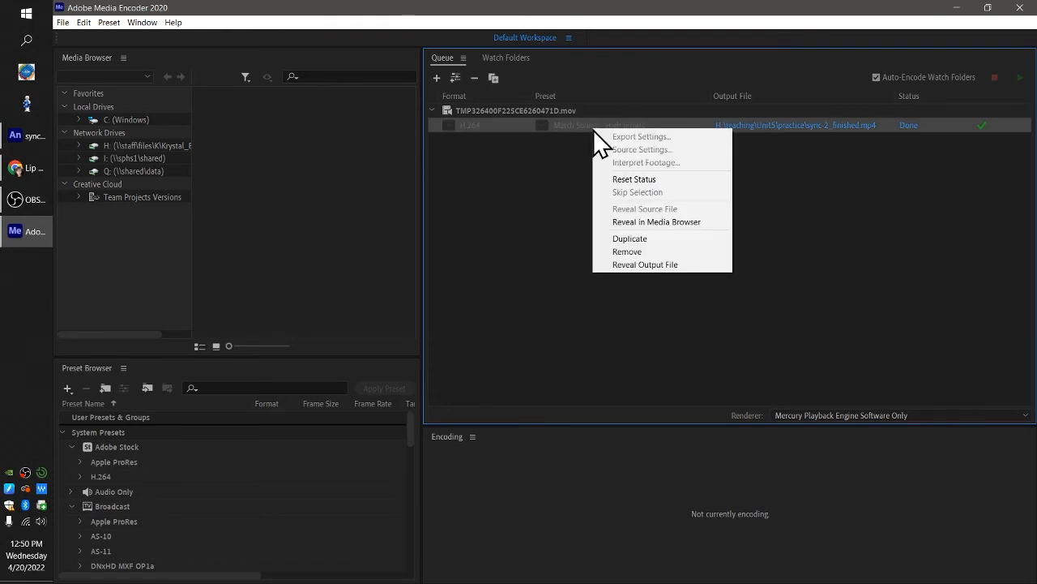
mouse_move(656, 196)
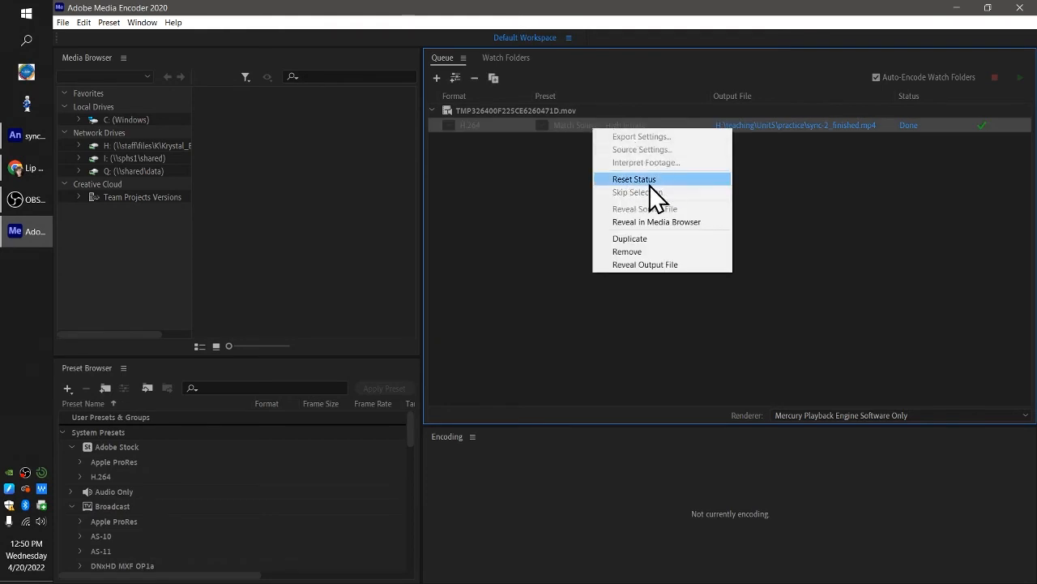
click(633, 180)
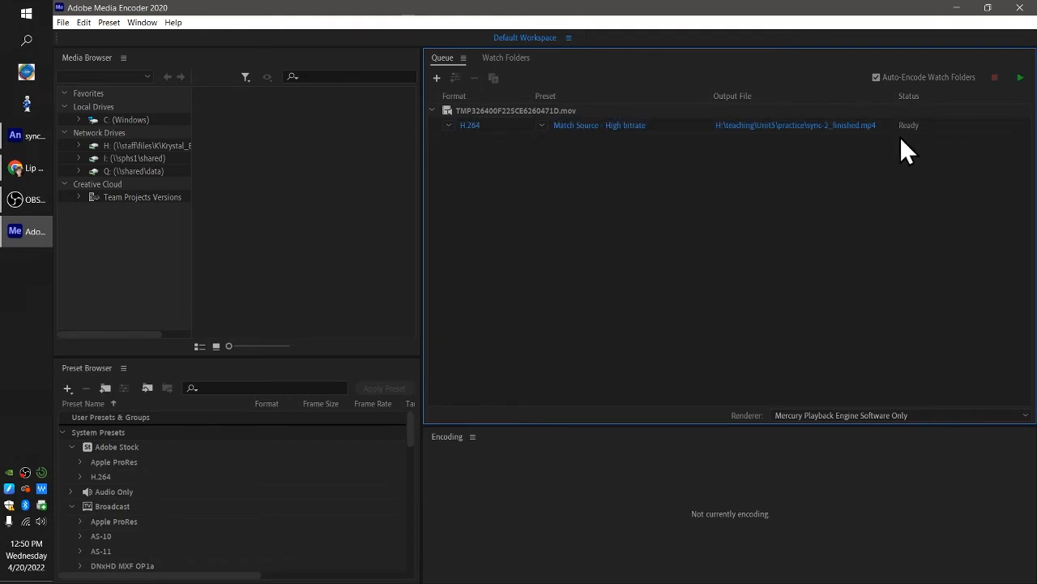
mouse_move(610, 209)
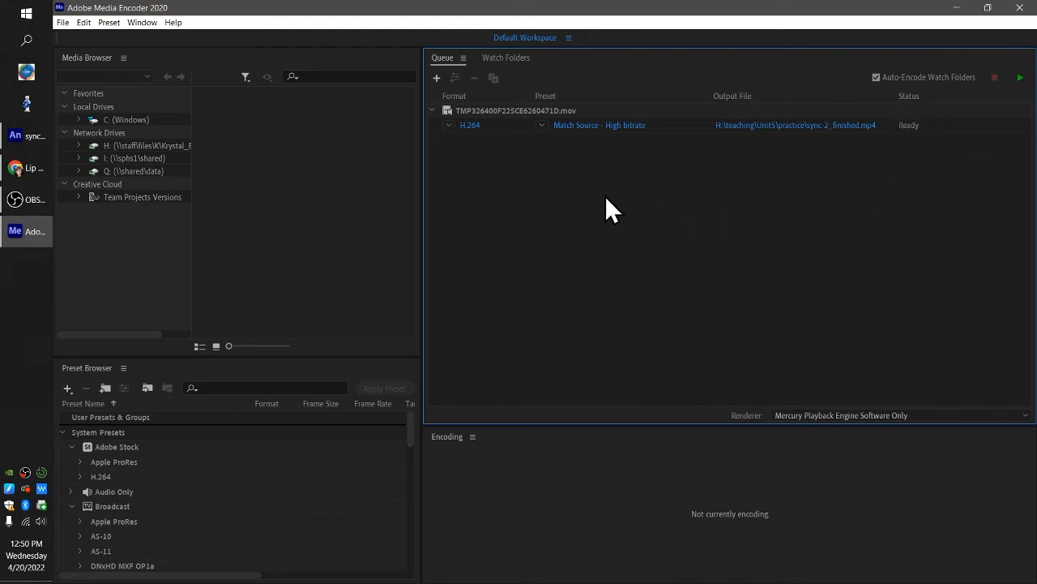
- Choose the Twitter 640x640 preset for the queued job and start the queue
click(542, 125)
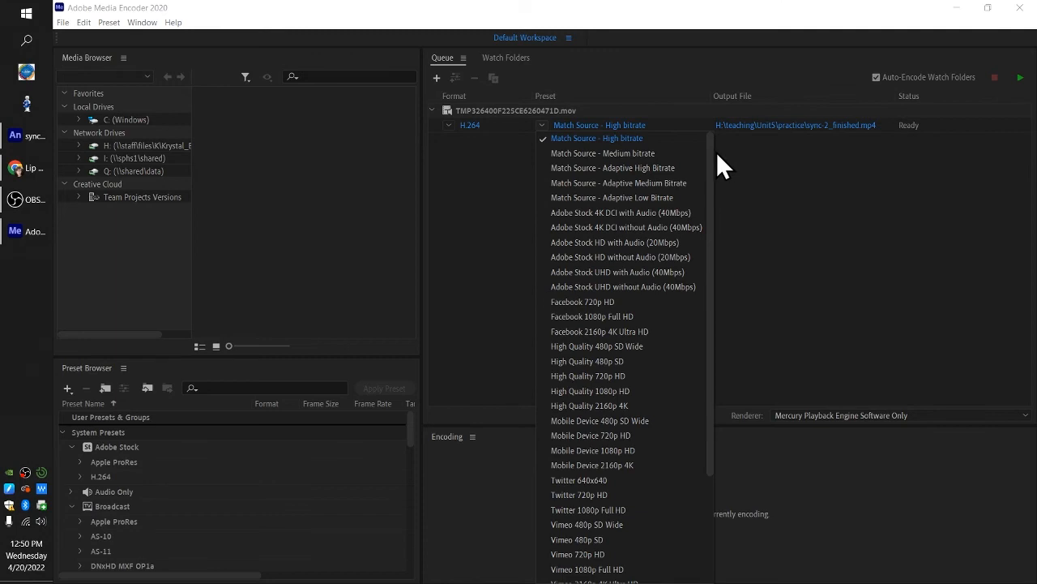
scroll(down, 3)
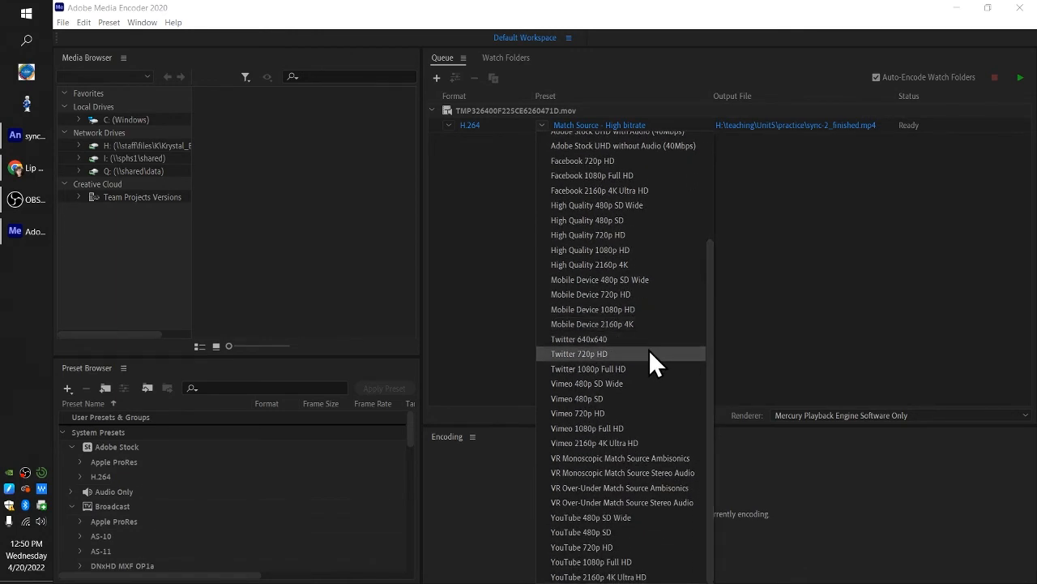
scroll(up, 3)
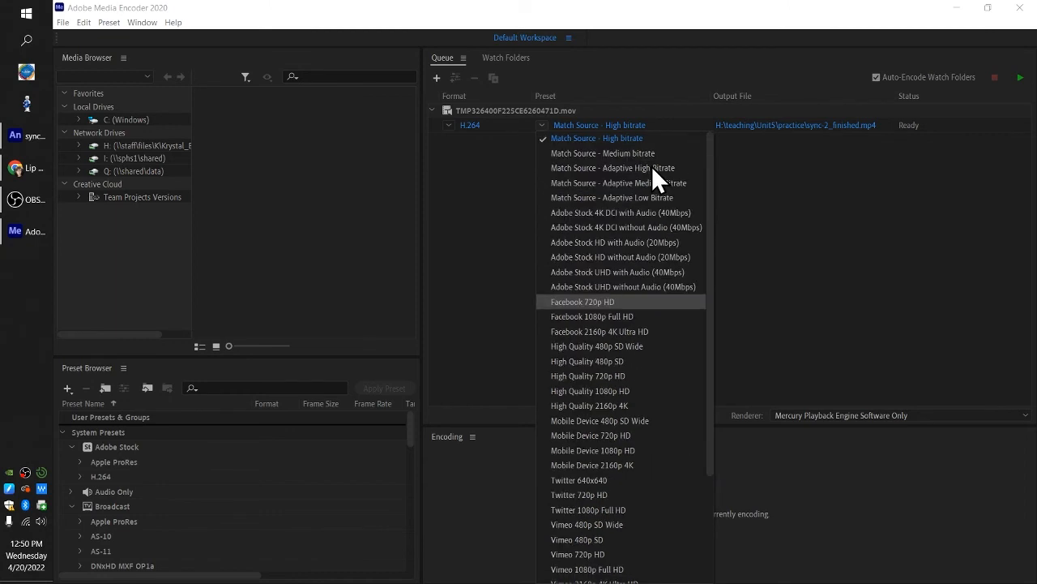
scroll(down, 3)
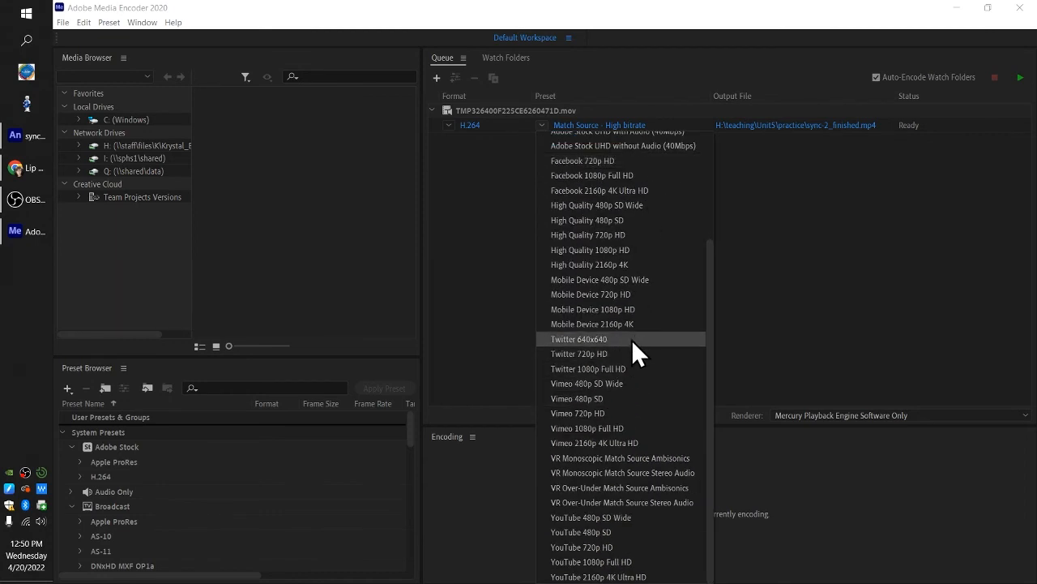
mouse_move(640, 353)
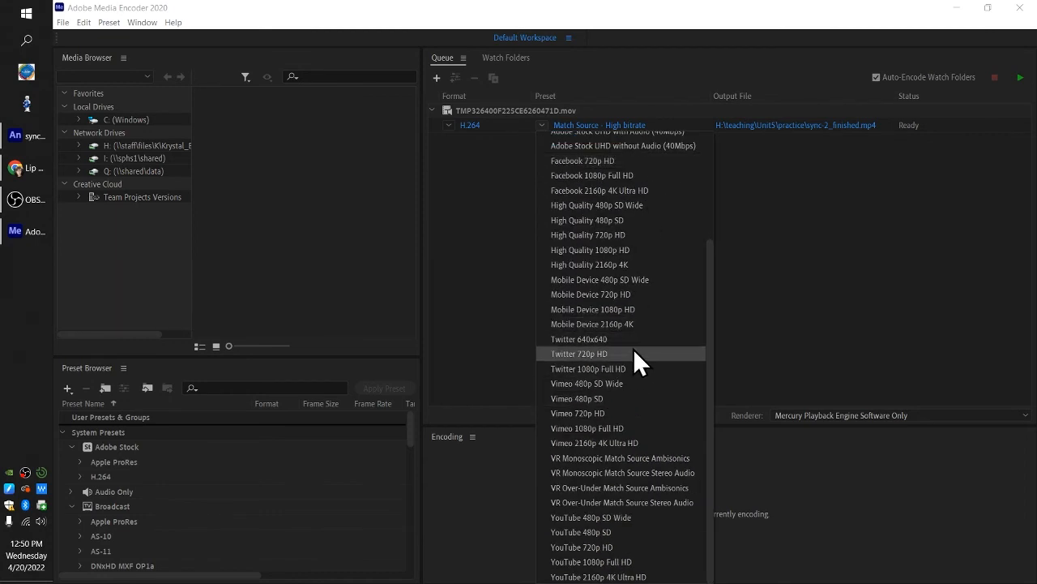
mouse_move(640, 344)
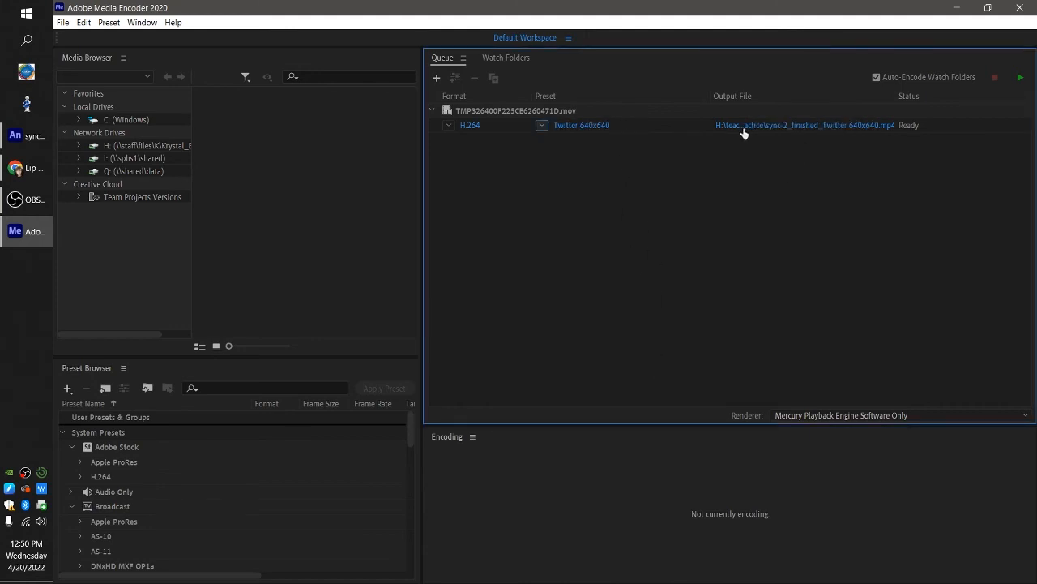
mouse_move(1009, 97)
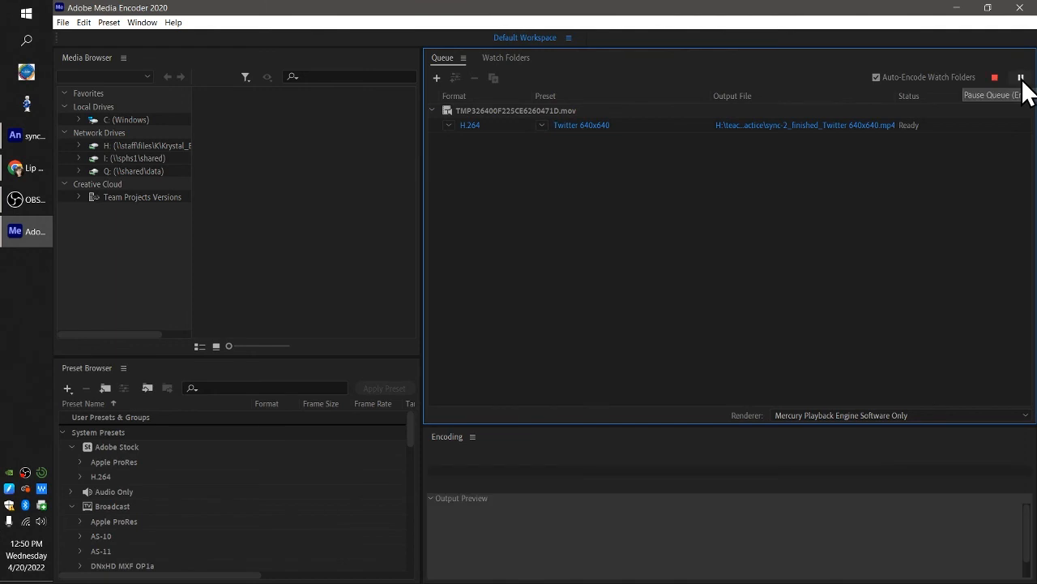
click(1021, 78)
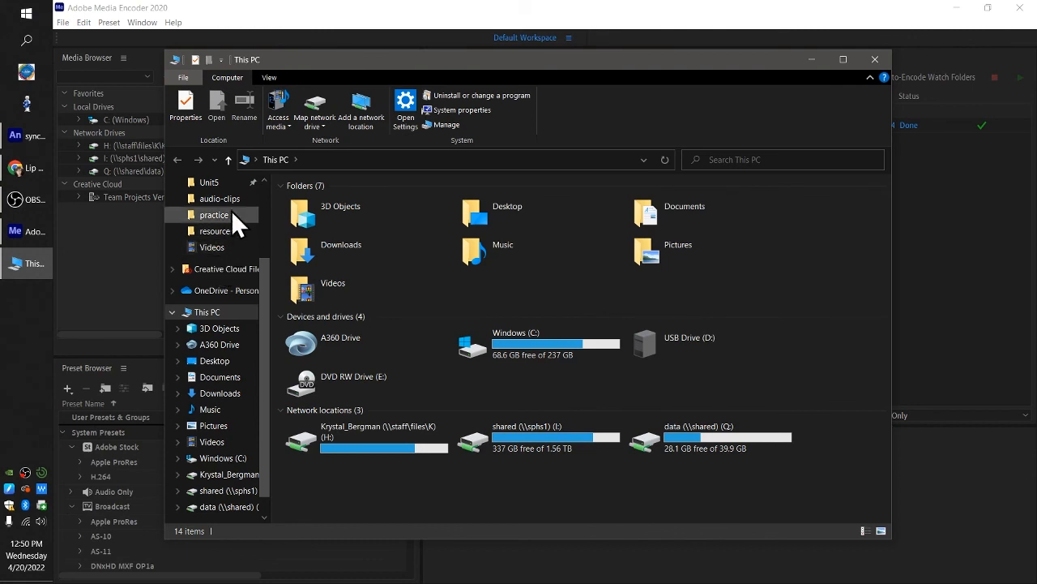
- Browse to Unit5 > practice and play sync-2_finished_Twitter 640x640.mp4 in VLC
double_click(209, 199)
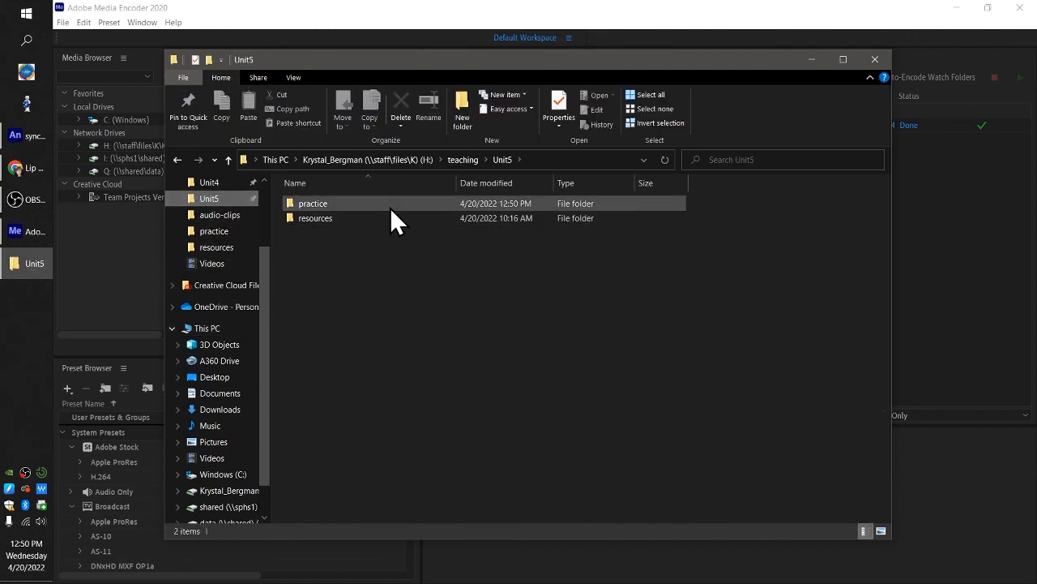
double_click(314, 203)
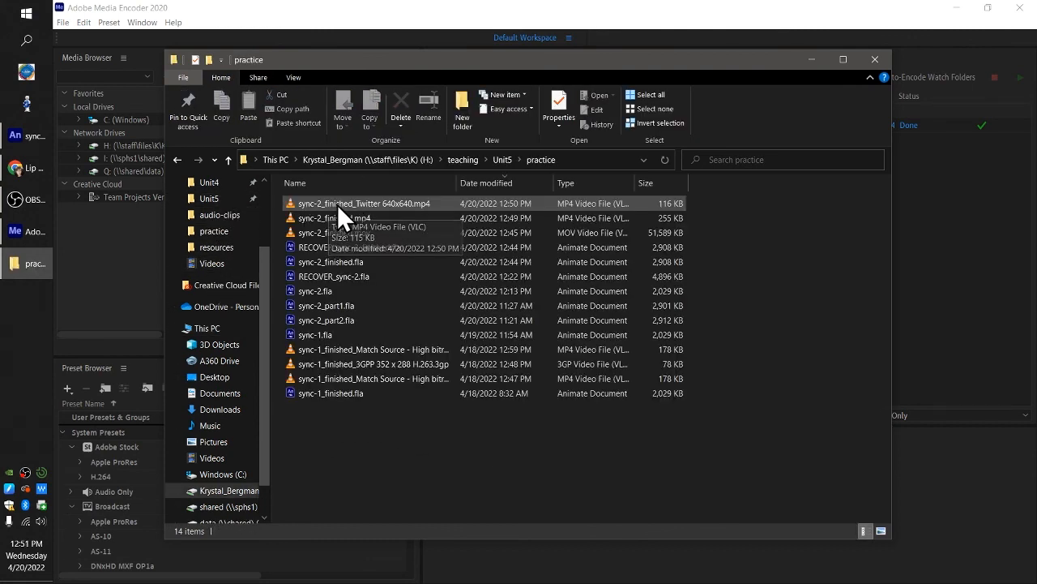
mouse_move(397, 215)
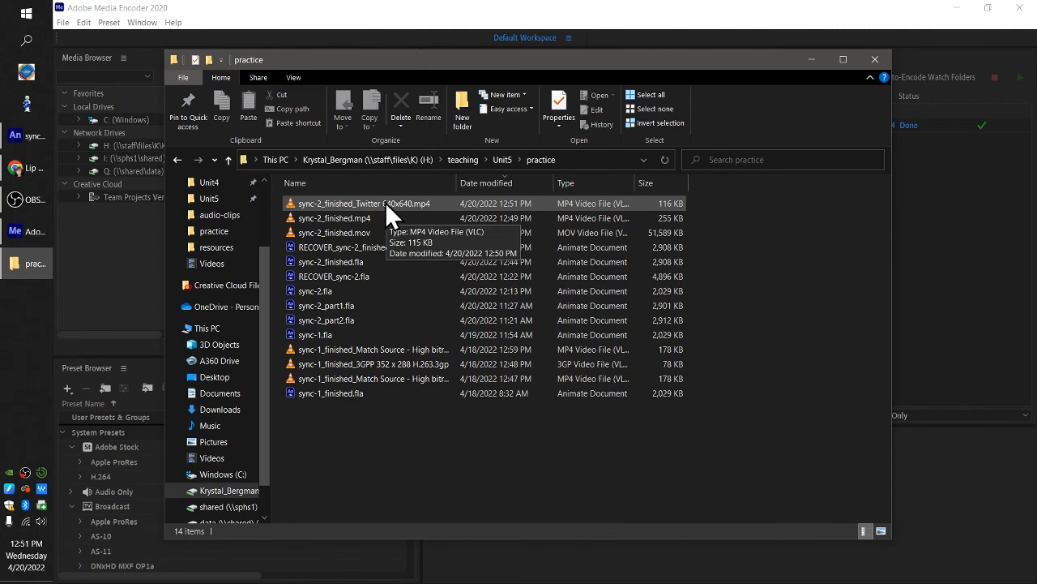
double_click(364, 204)
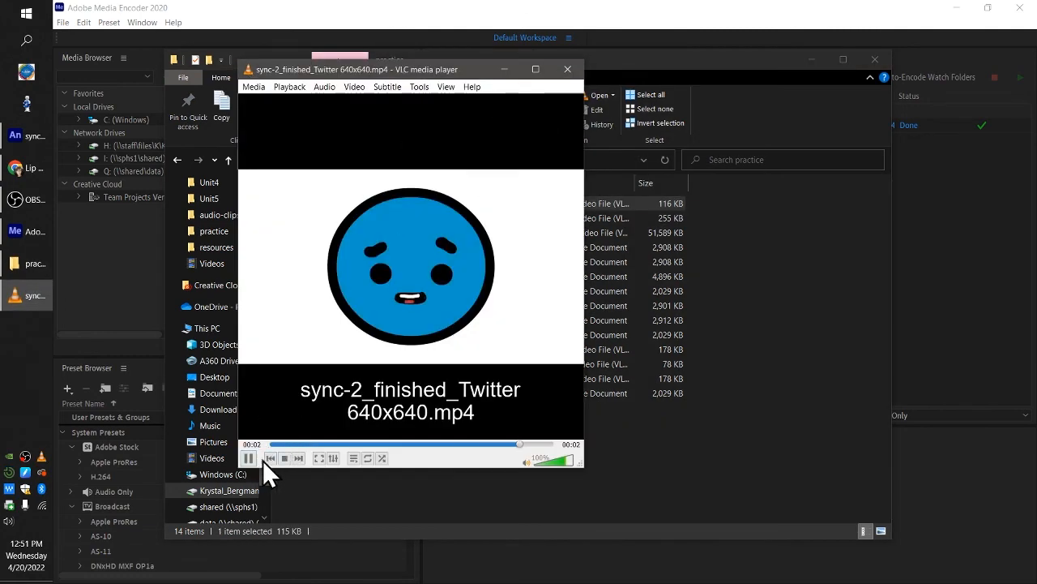
- Stop and replay the Twitter 640x640 clip, then close VLC
click(284, 452)
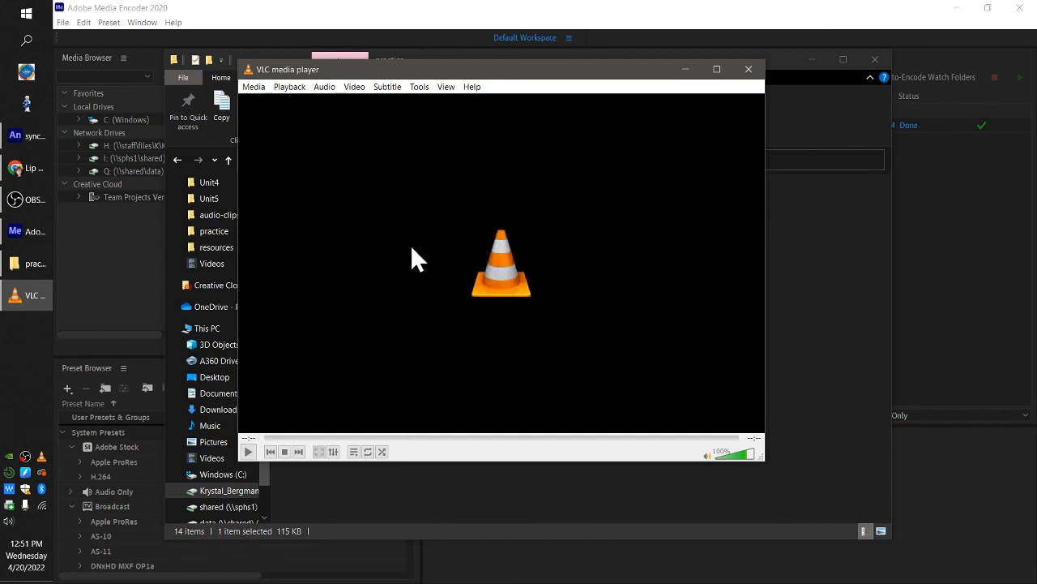
mouse_move(288, 296)
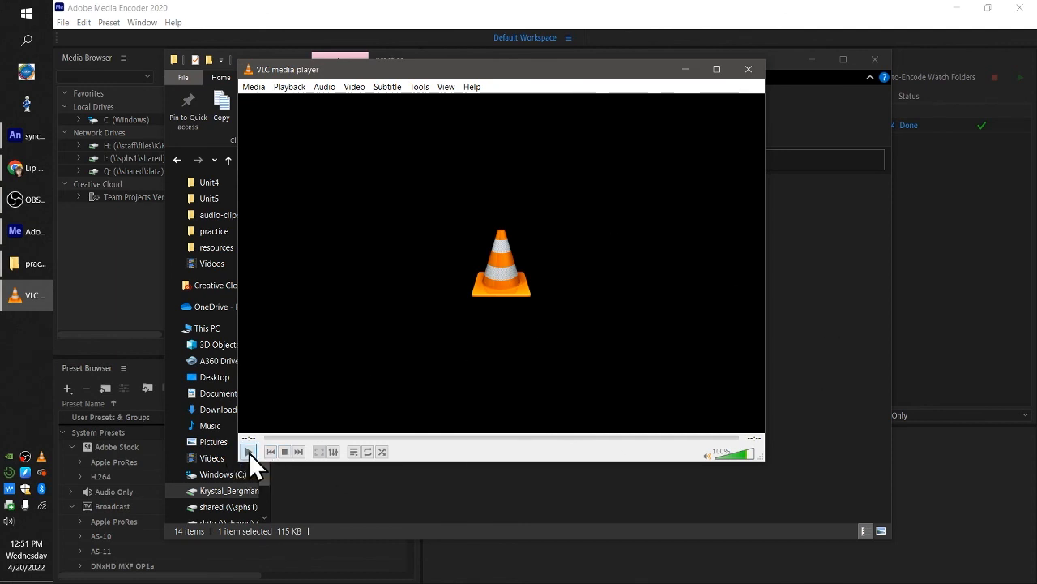
click(249, 451)
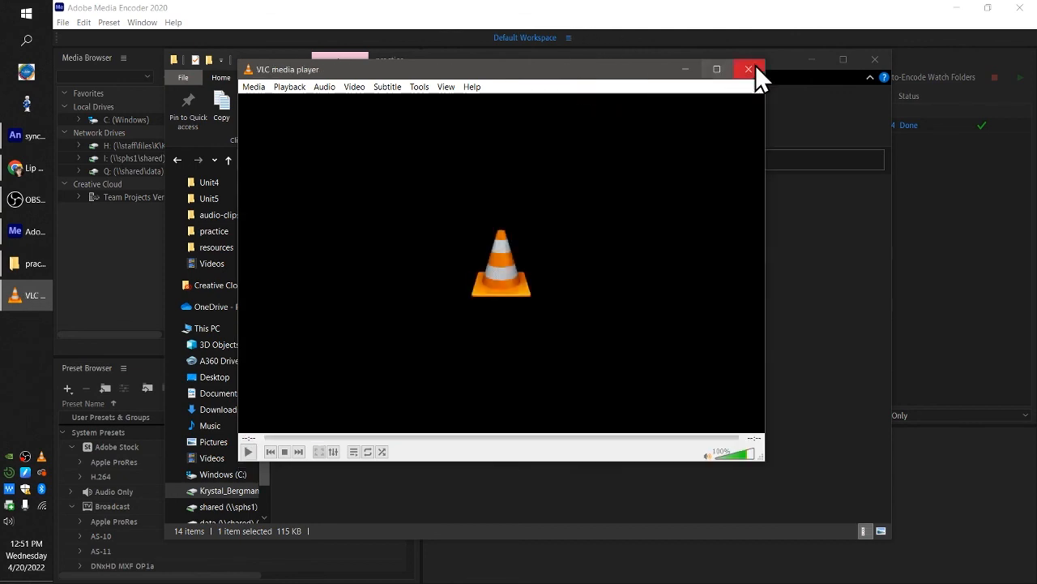
click(747, 69)
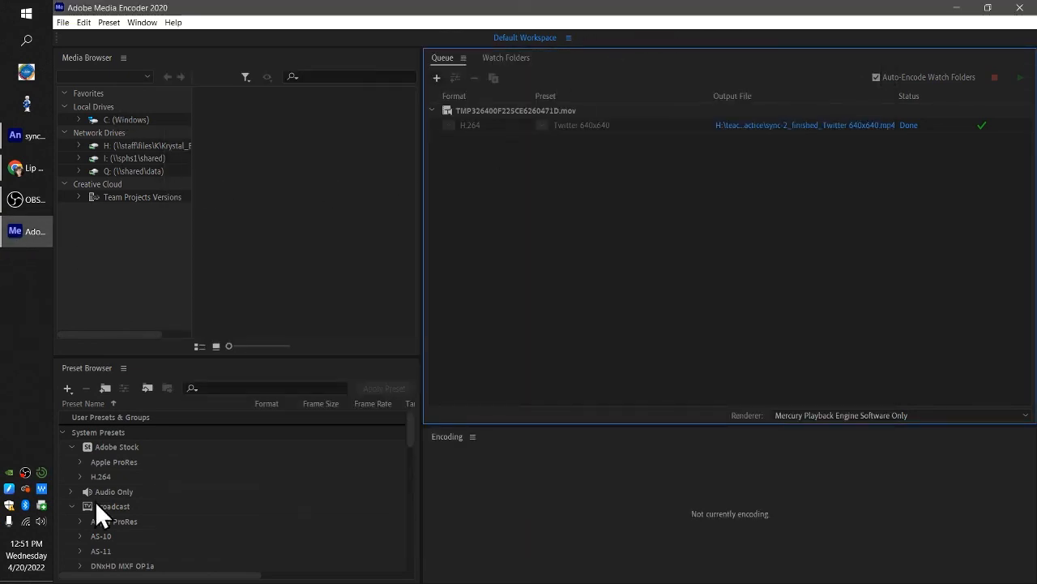
mouse_move(636, 14)
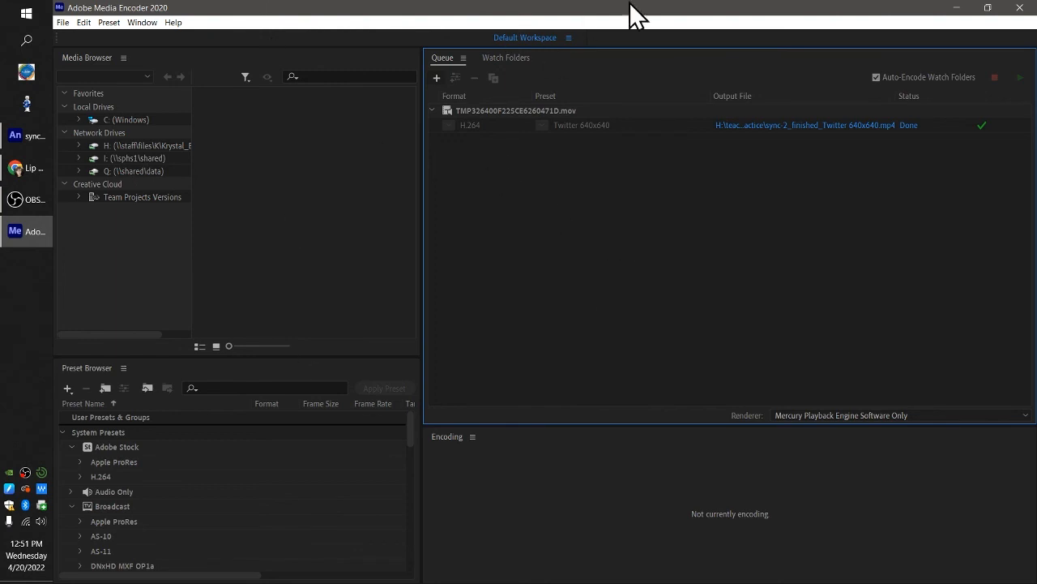
mouse_move(1021, 7)
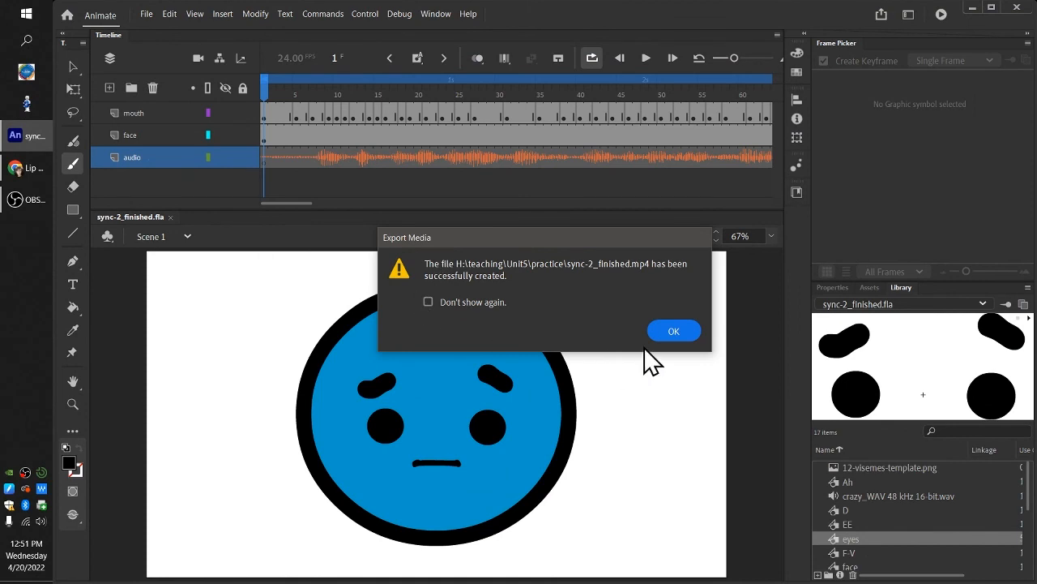
- Acknowledge the Export Media notice that sync-2_finished.mp4 was created
click(673, 330)
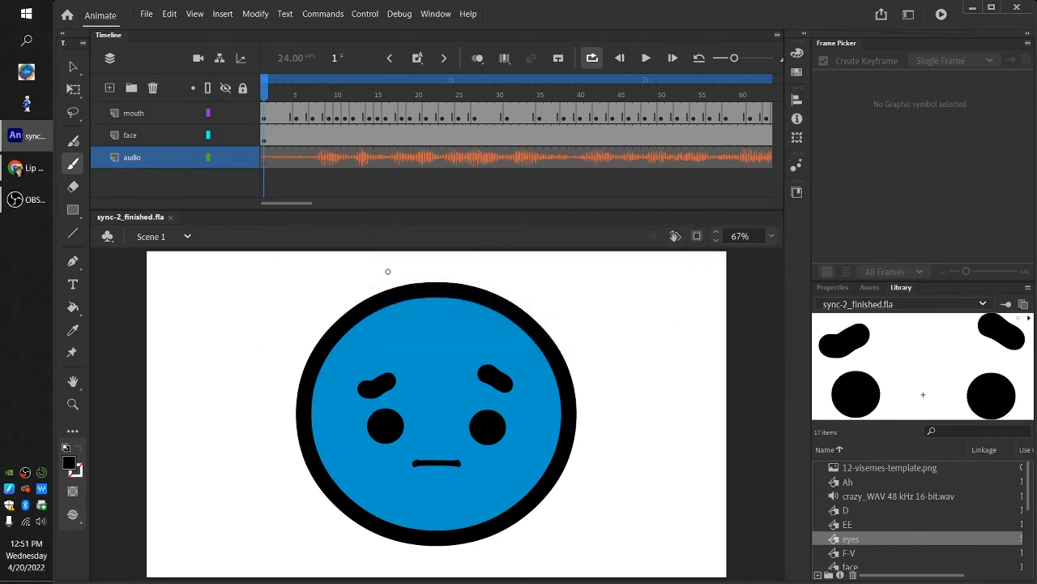
right_click(25, 472)
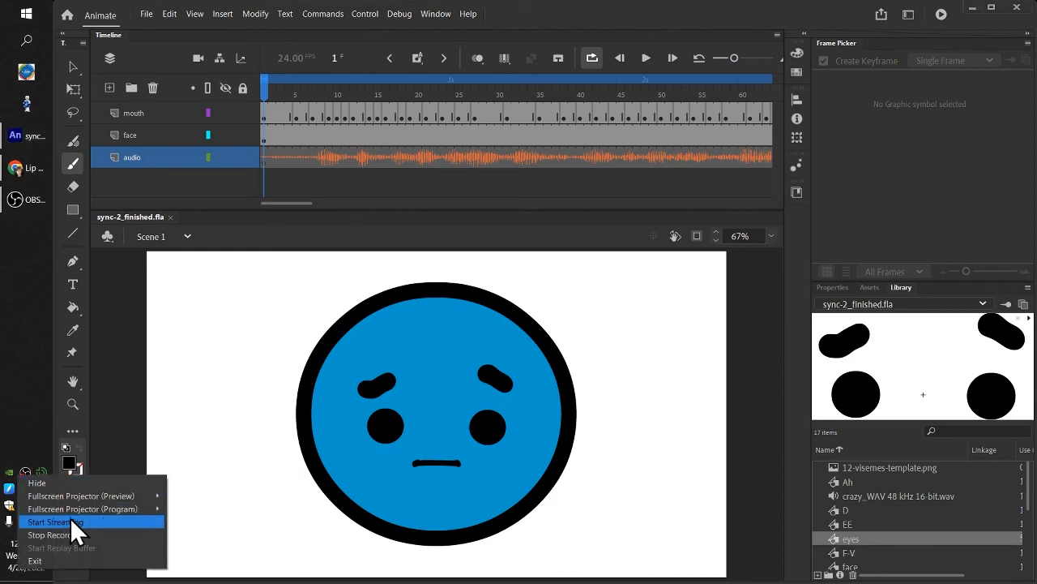